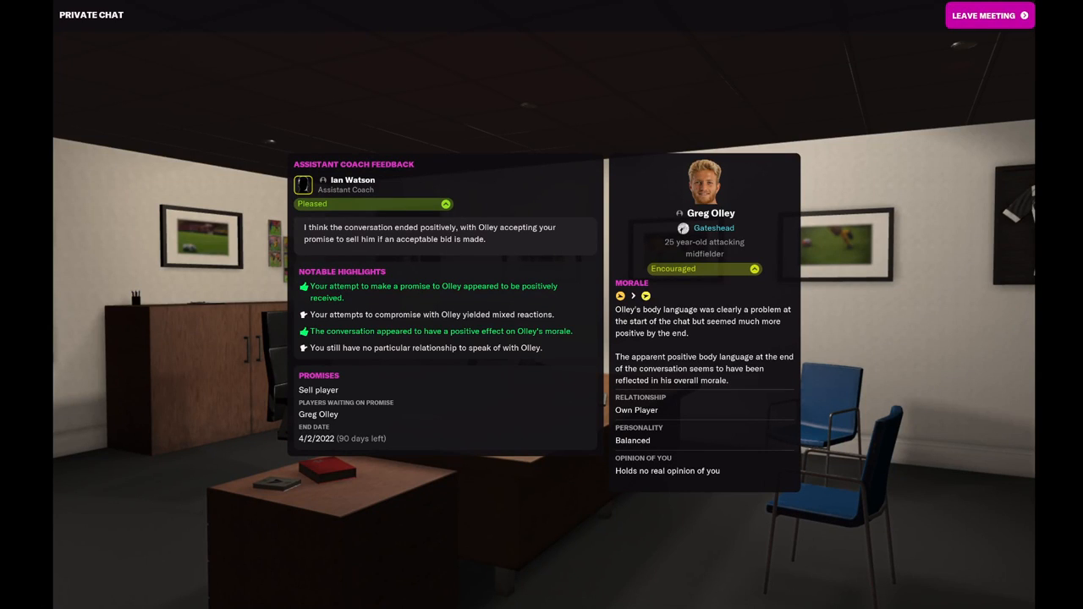
mouse_move(1013, 10)
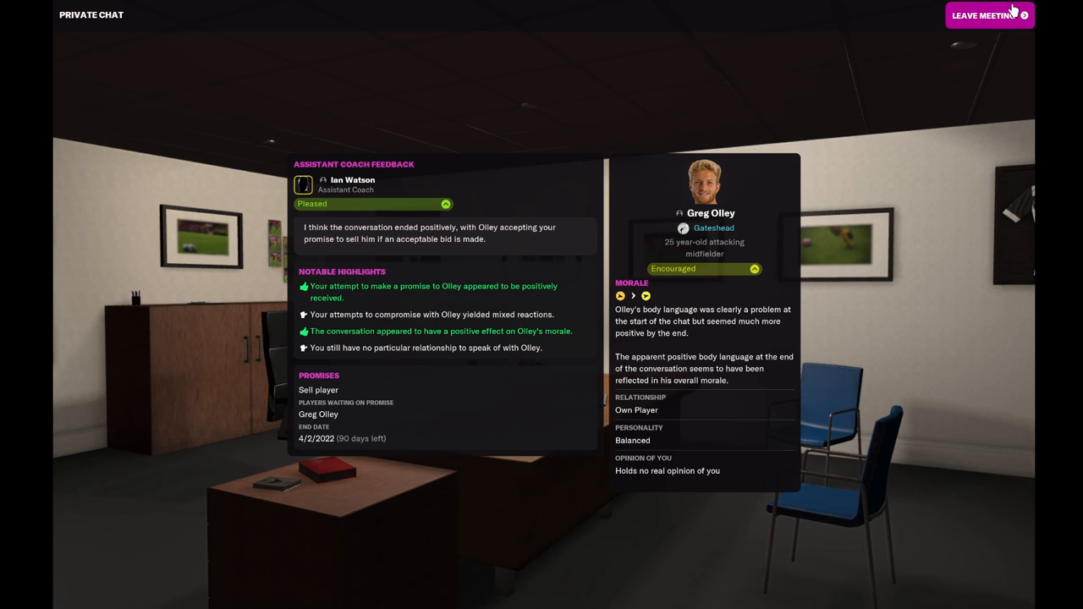
click(985, 16)
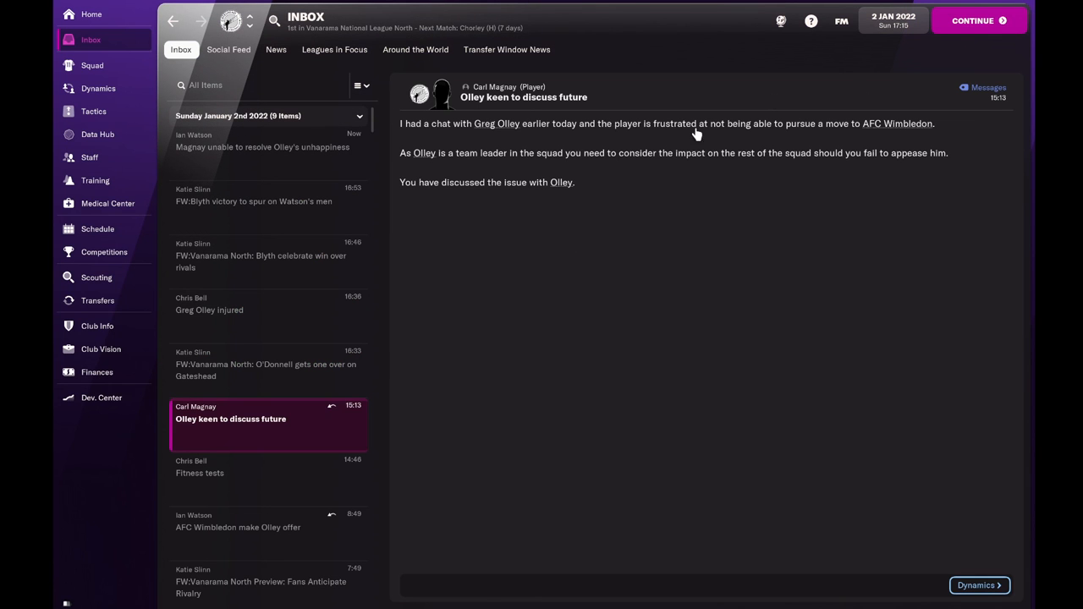
click(98, 229)
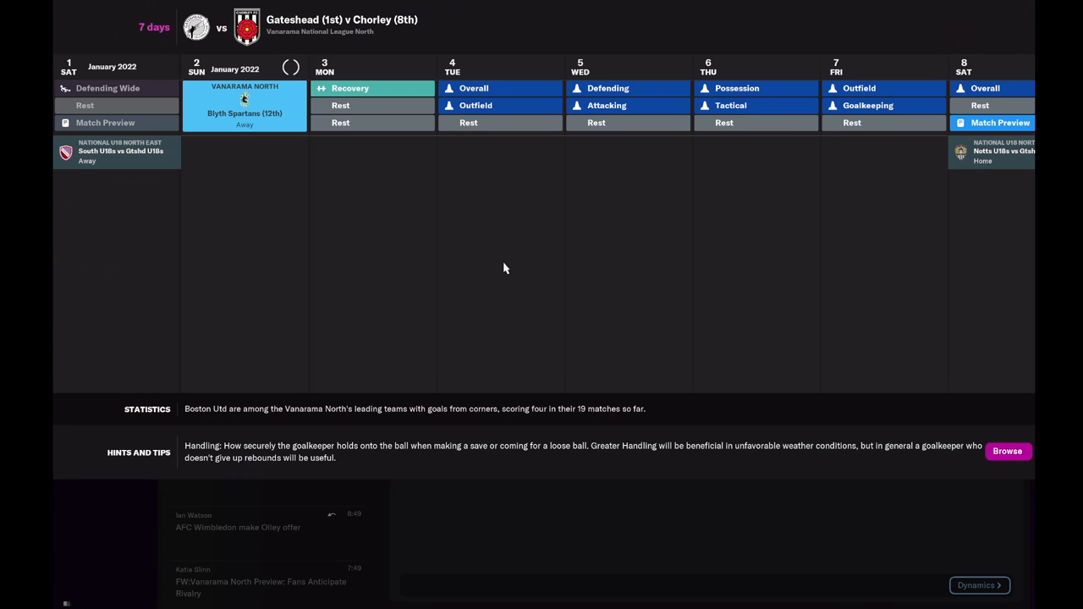
mouse_move(497, 220)
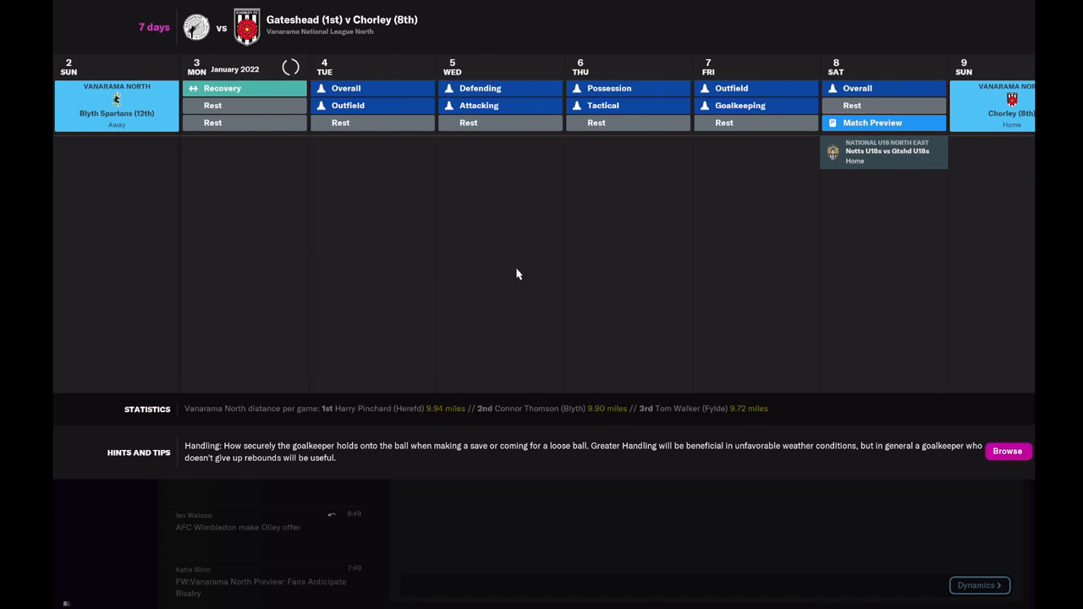
mouse_move(525, 281)
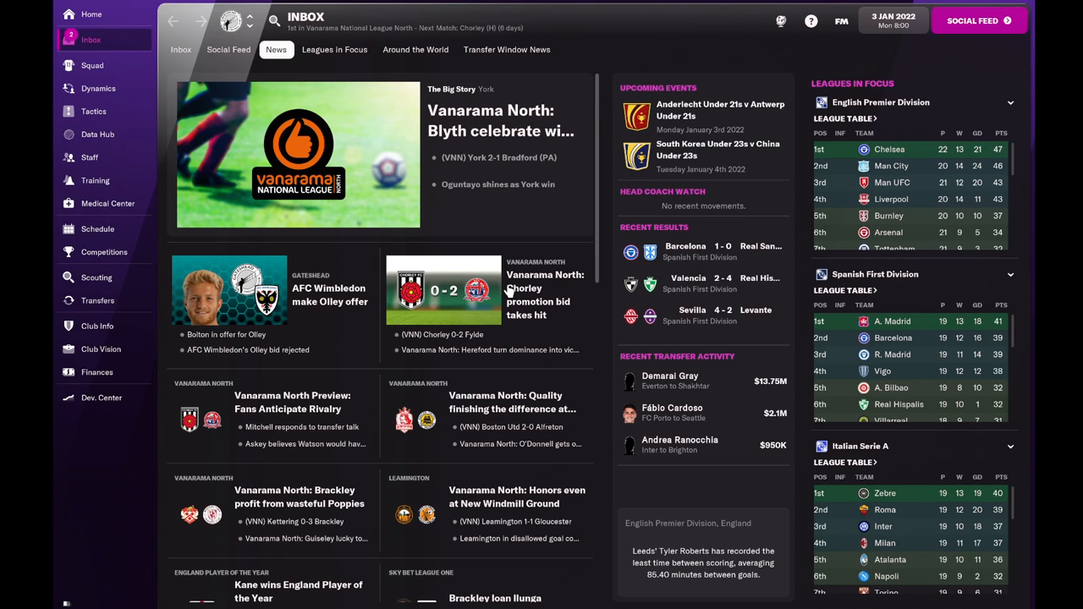
mouse_move(375, 254)
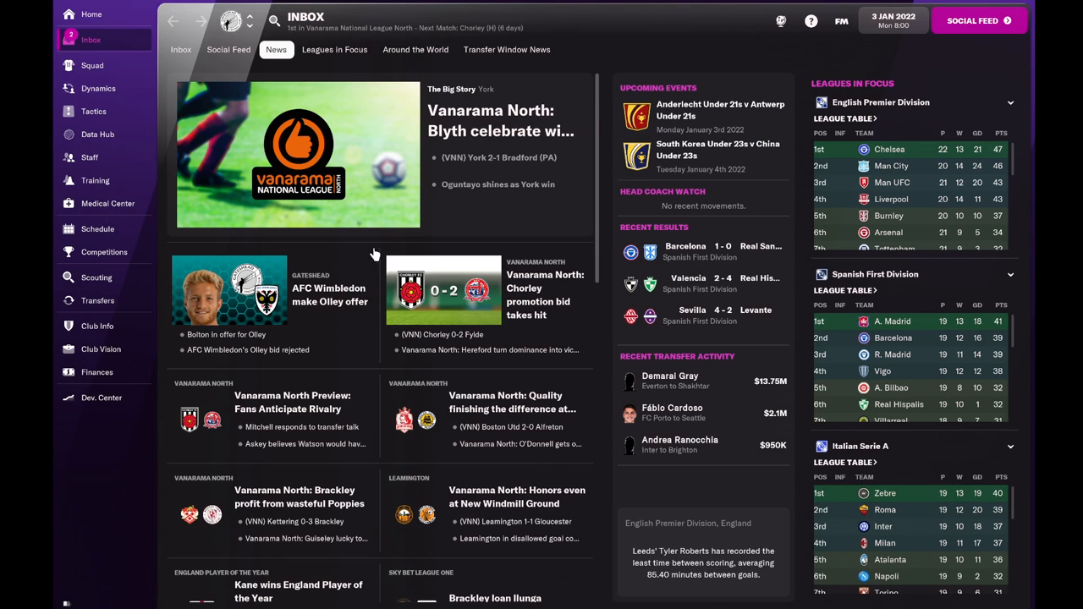
- Read the training schedule message in the Inbox and continue advancing time
click(92, 41)
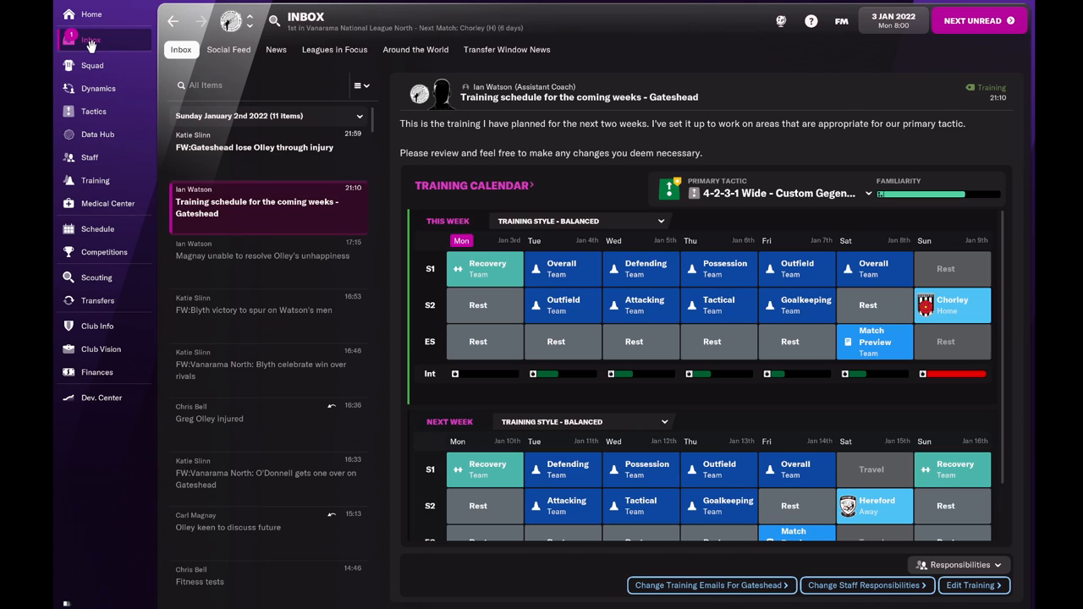
click(254, 142)
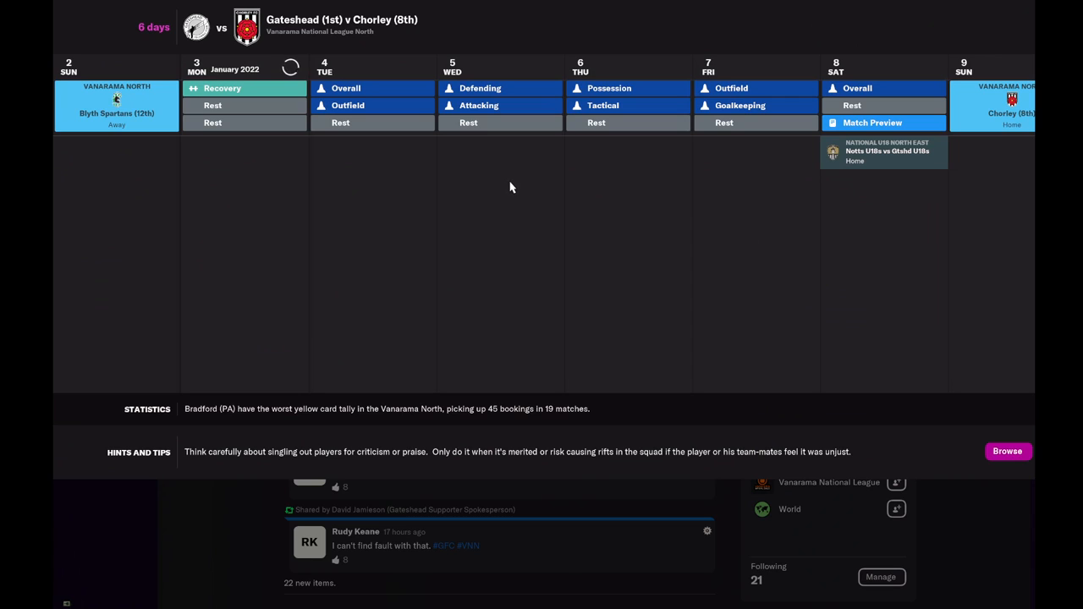
mouse_move(498, 176)
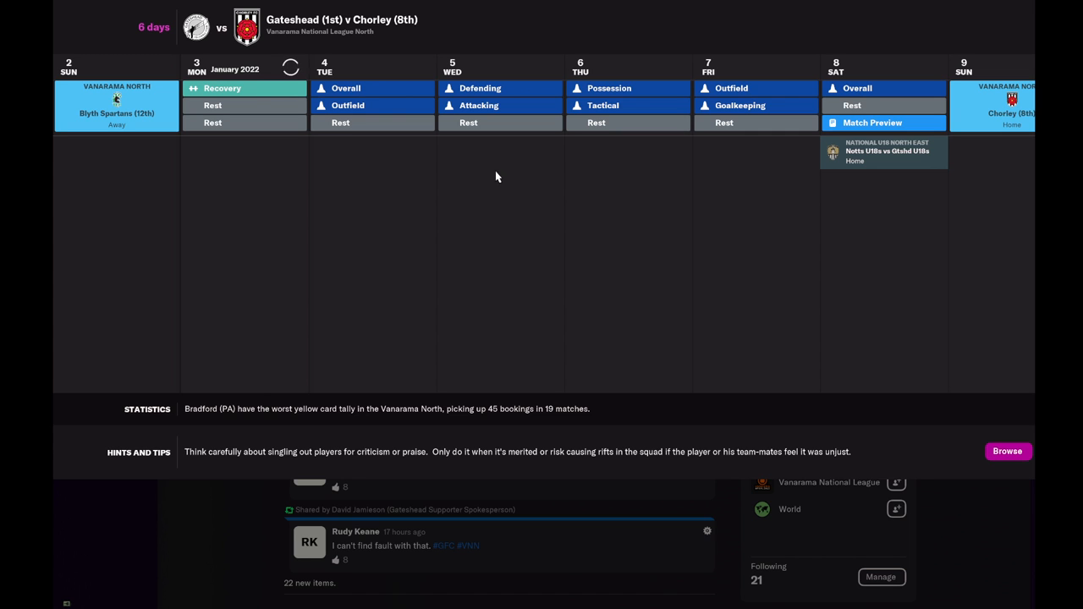
click(92, 40)
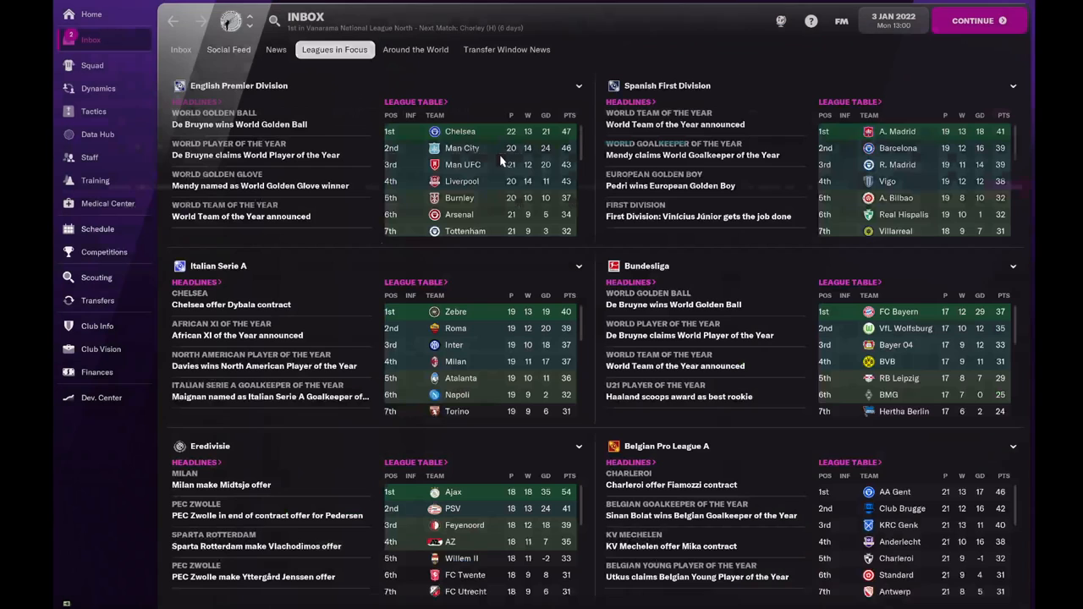
- Read the Chorley scouting report and meeting via Next Unread, then continue to 4 January
click(181, 49)
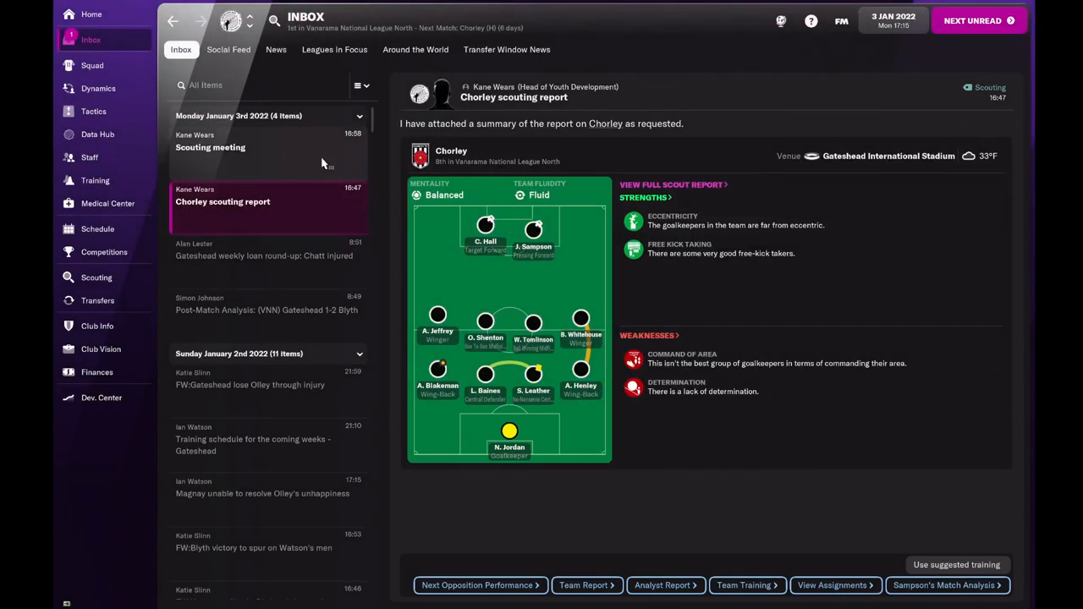
click(210, 143)
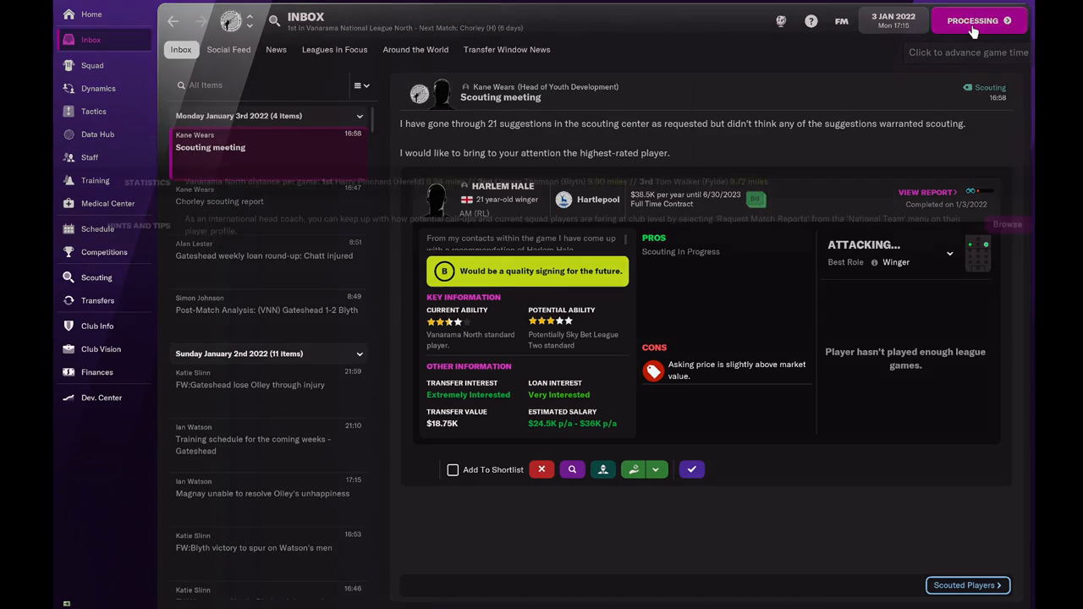
click(979, 20)
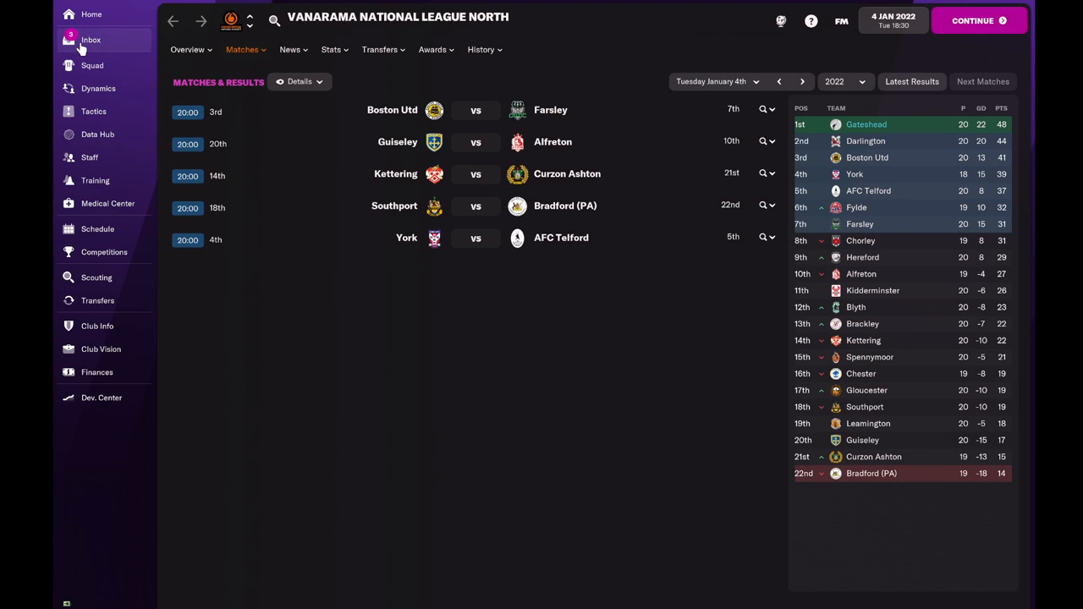
- Read 'Potential issue with Hunter' from Olley and continue through the 4 January fixtures
click(92, 40)
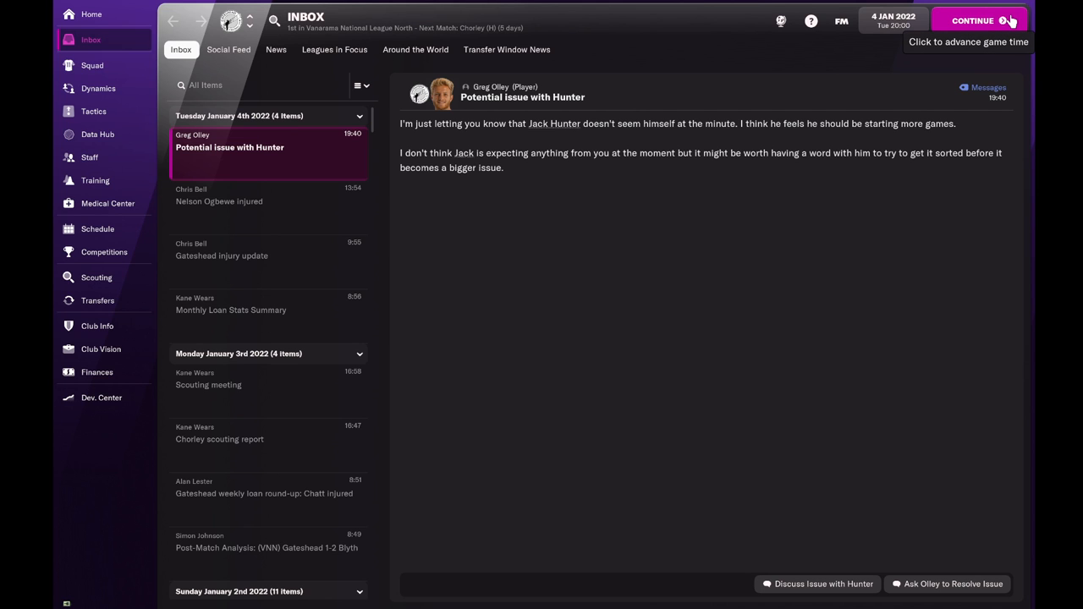
click(973, 20)
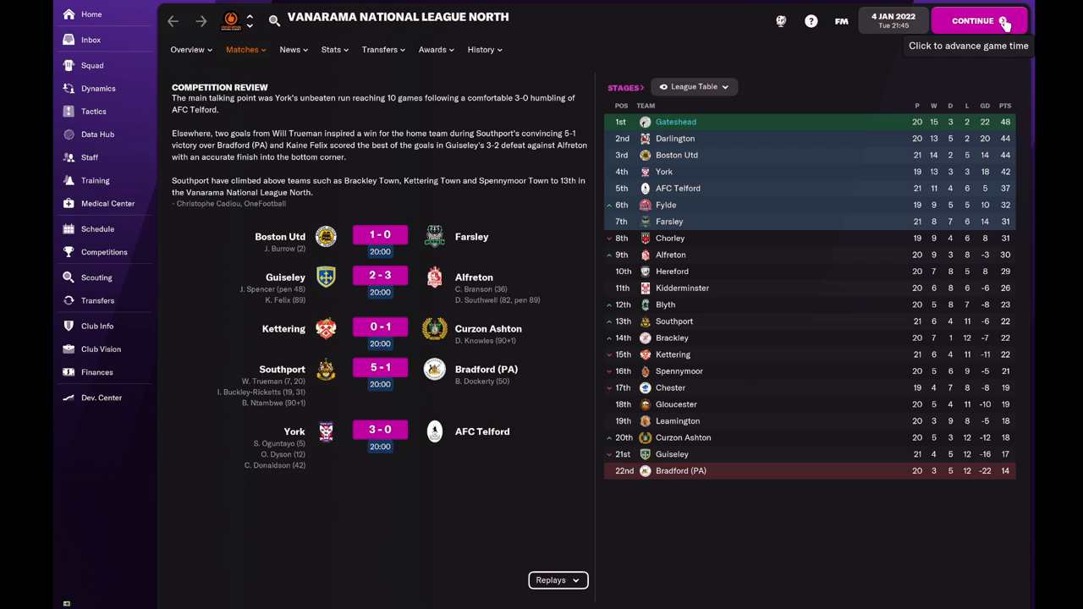
- Continue day by day toward the Chorley match, checking the Inbox between days
click(978, 20)
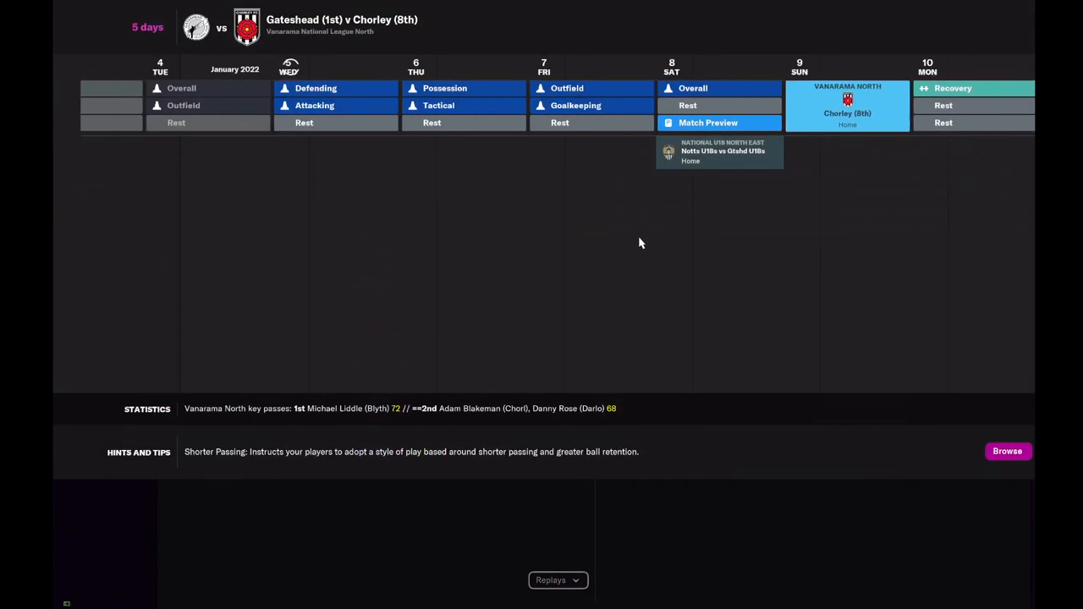
click(91, 41)
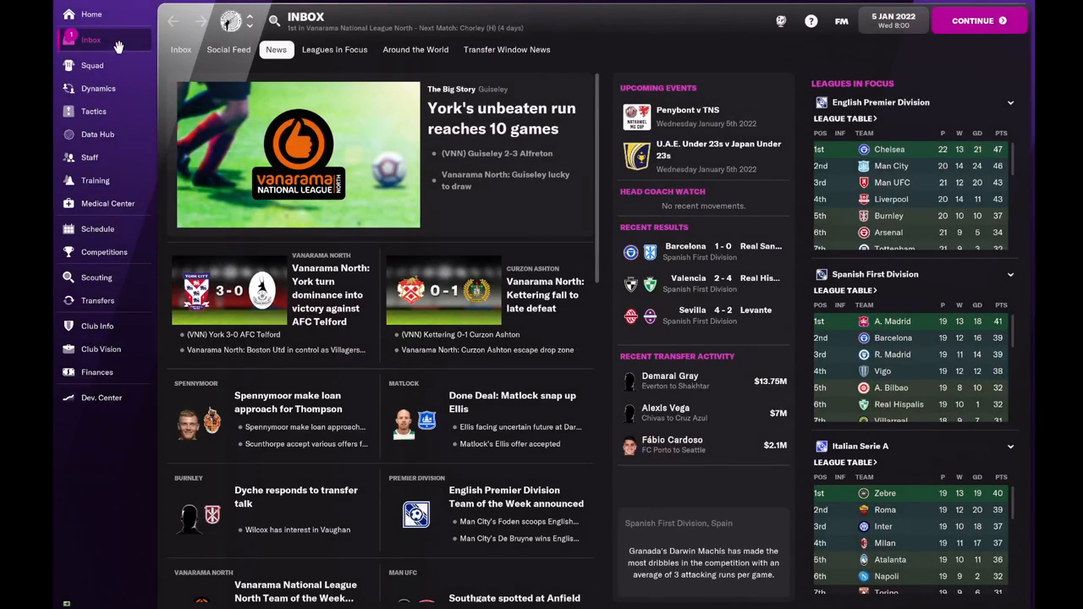
click(179, 49)
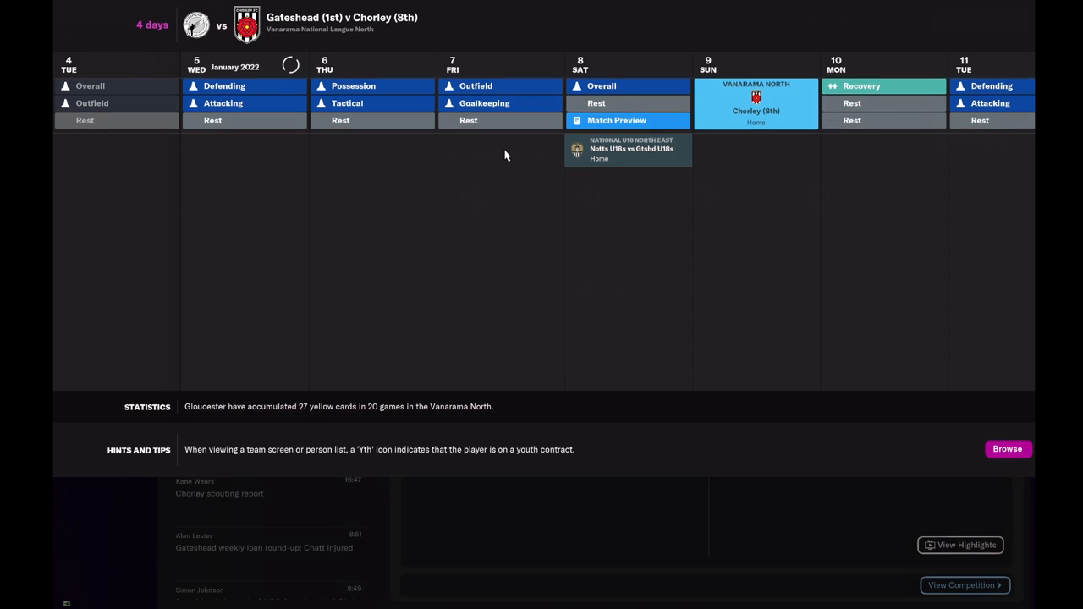
click(92, 41)
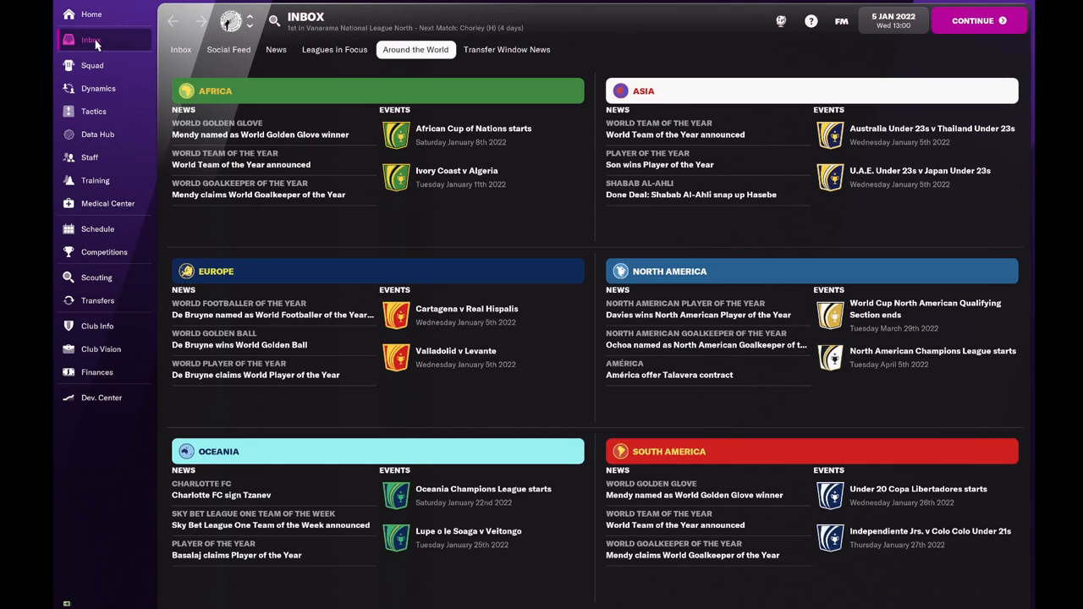
click(974, 21)
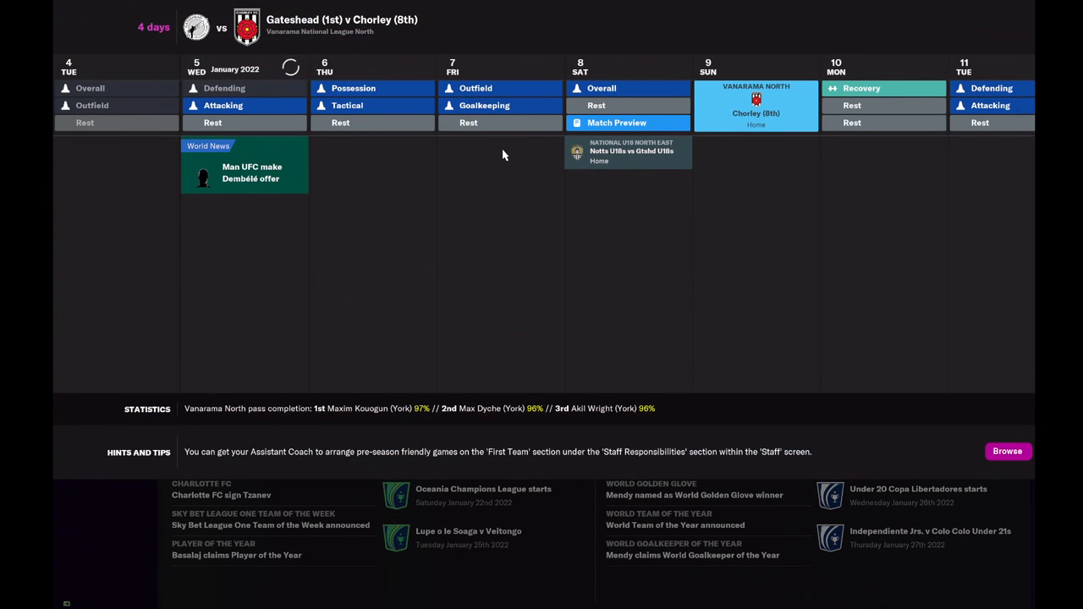
- Play out the 6 January fixtures with Chorley 3-0 Curzon Ashton, then bring up Tactics
click(290, 67)
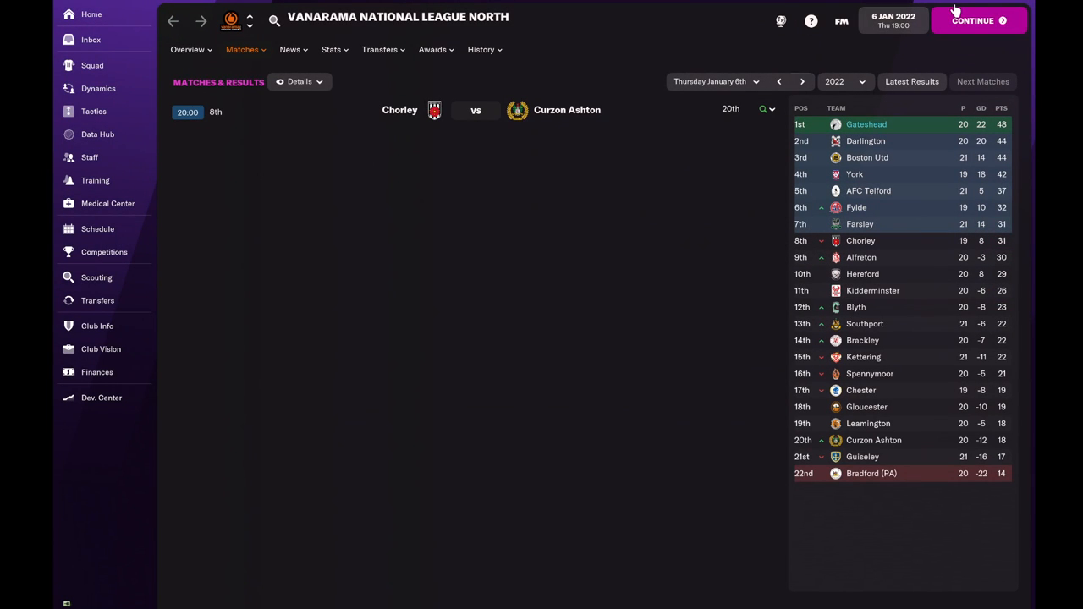
click(974, 21)
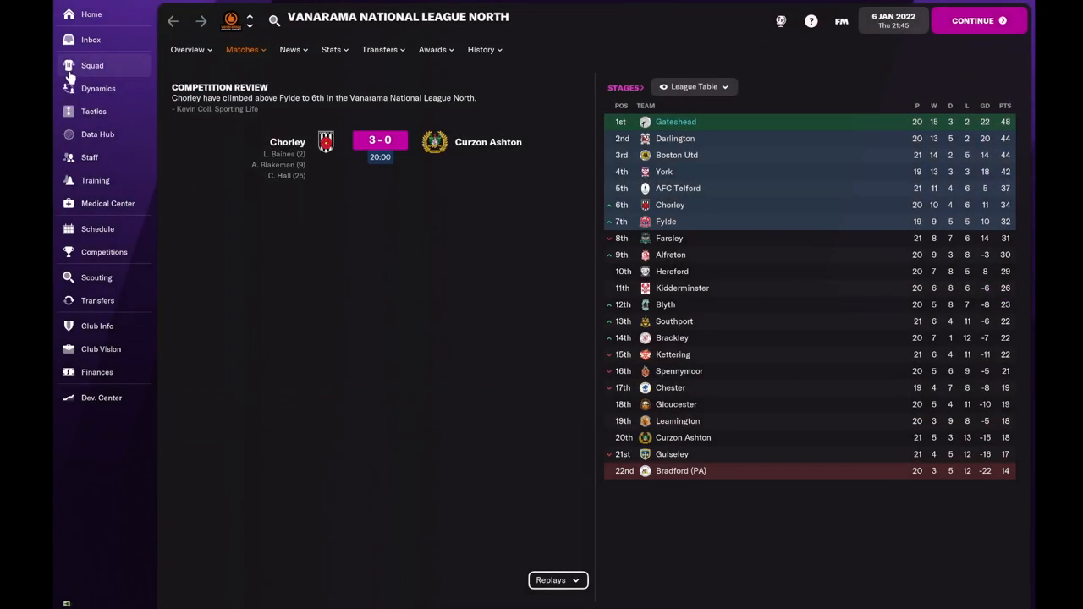
click(93, 111)
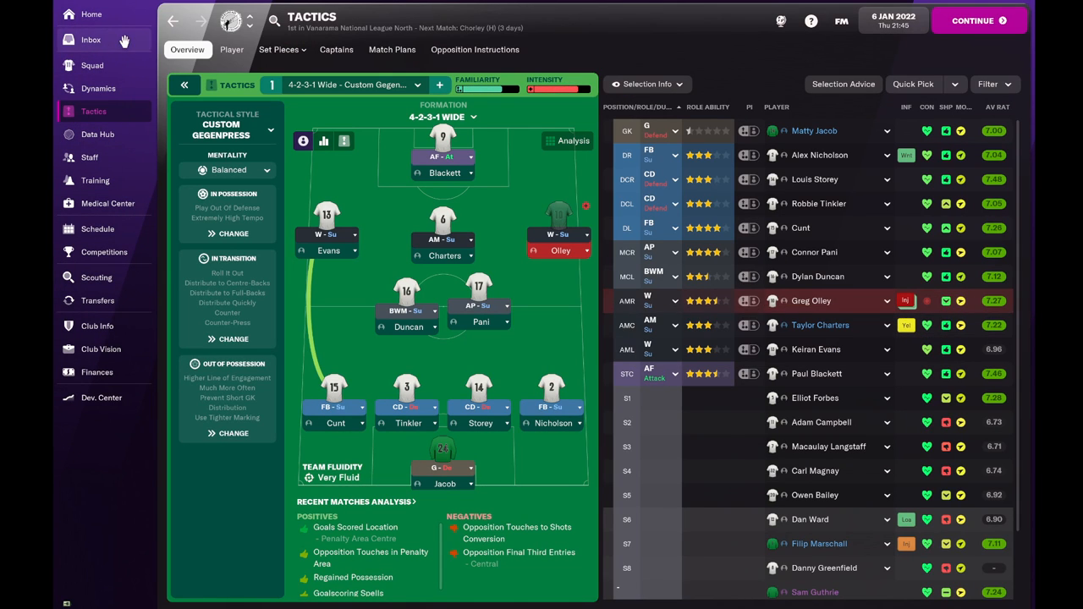
- Leave the promises list, review the starting eleven with Campbell for Olley, and continue to 7 January
click(91, 14)
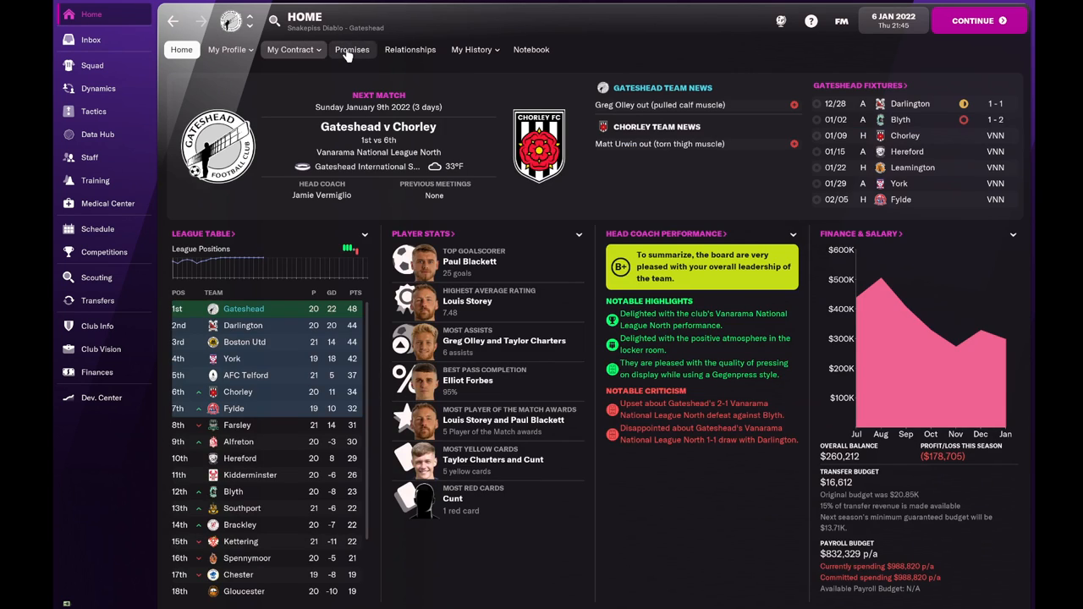
click(352, 49)
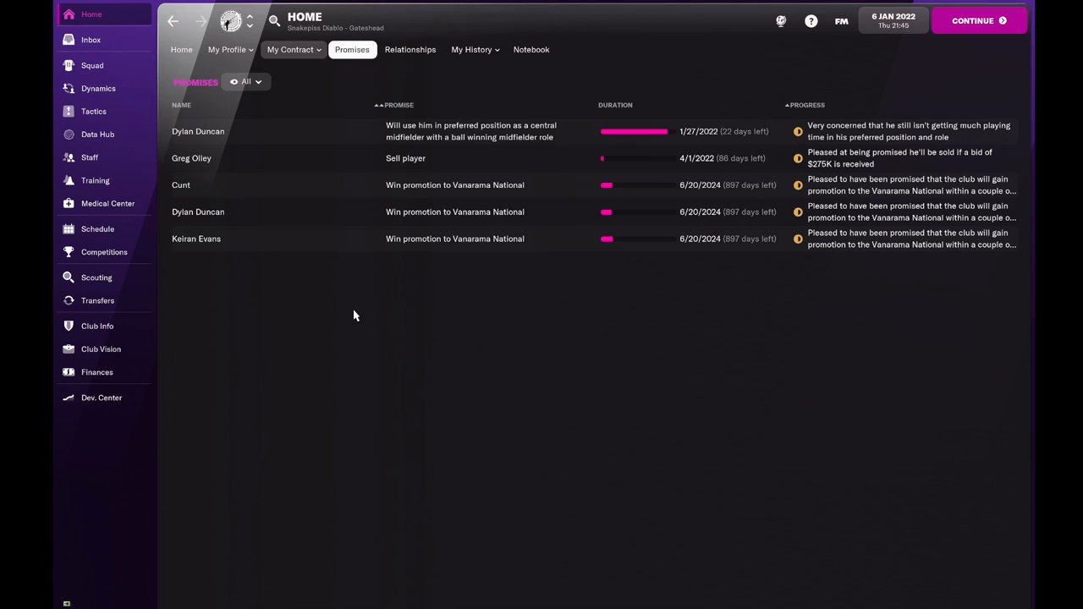
mouse_move(342, 301)
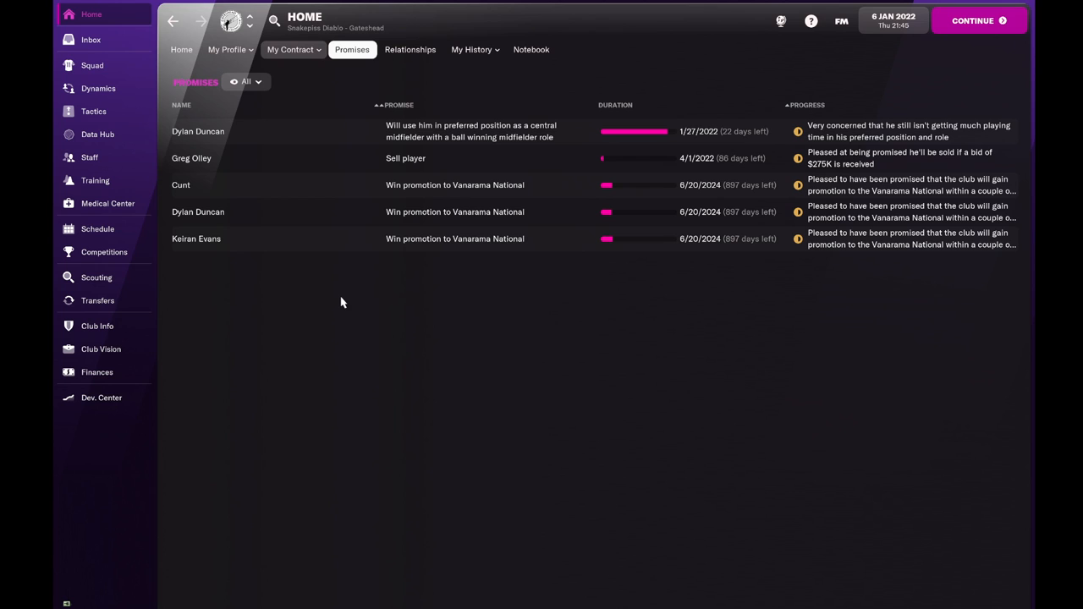
mouse_move(98, 88)
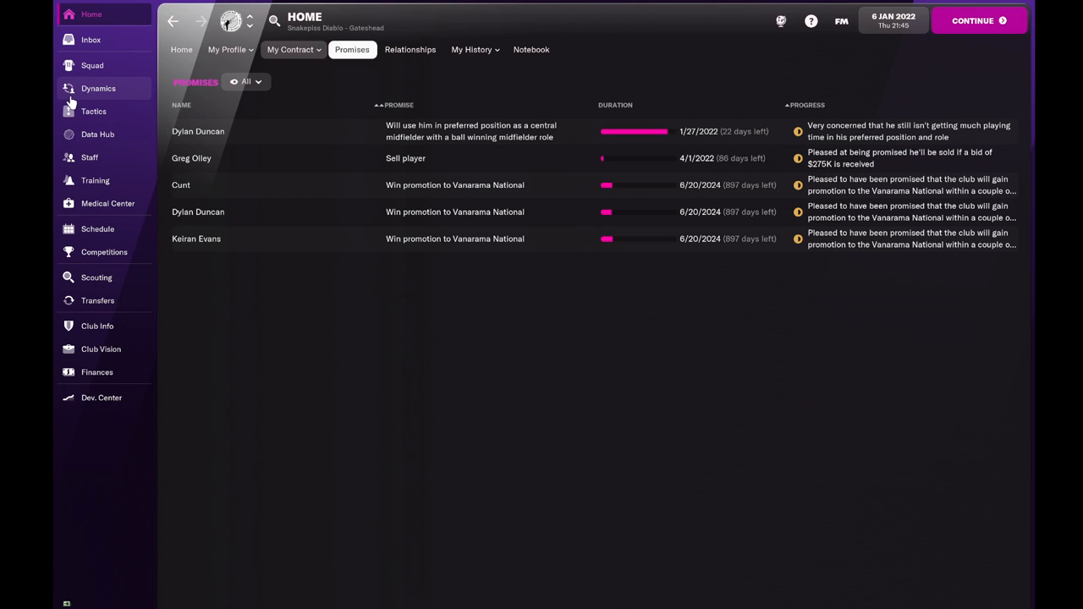
click(93, 112)
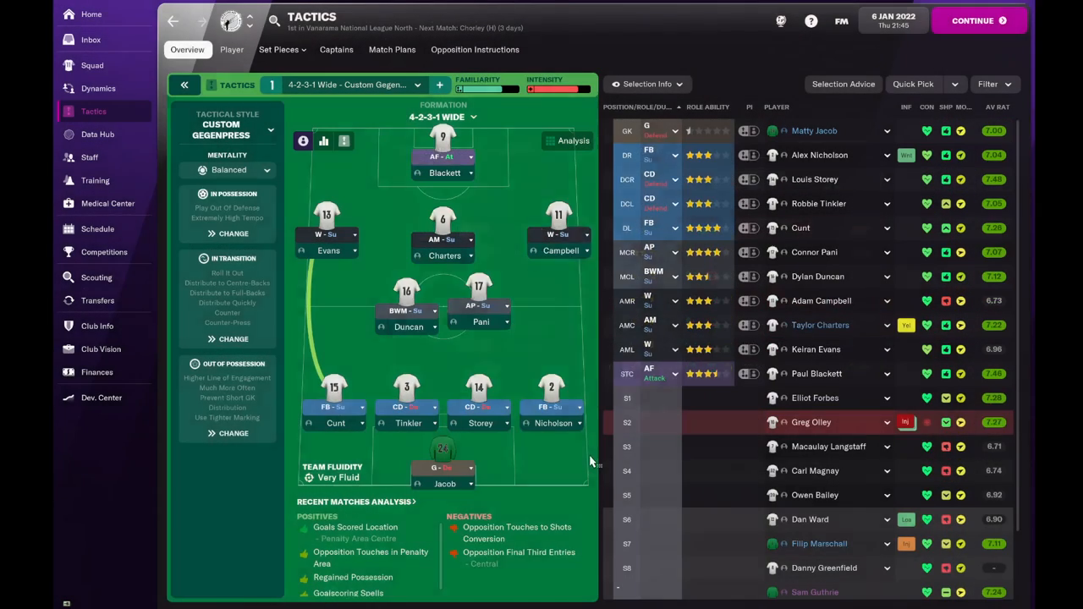
scroll(down, 3)
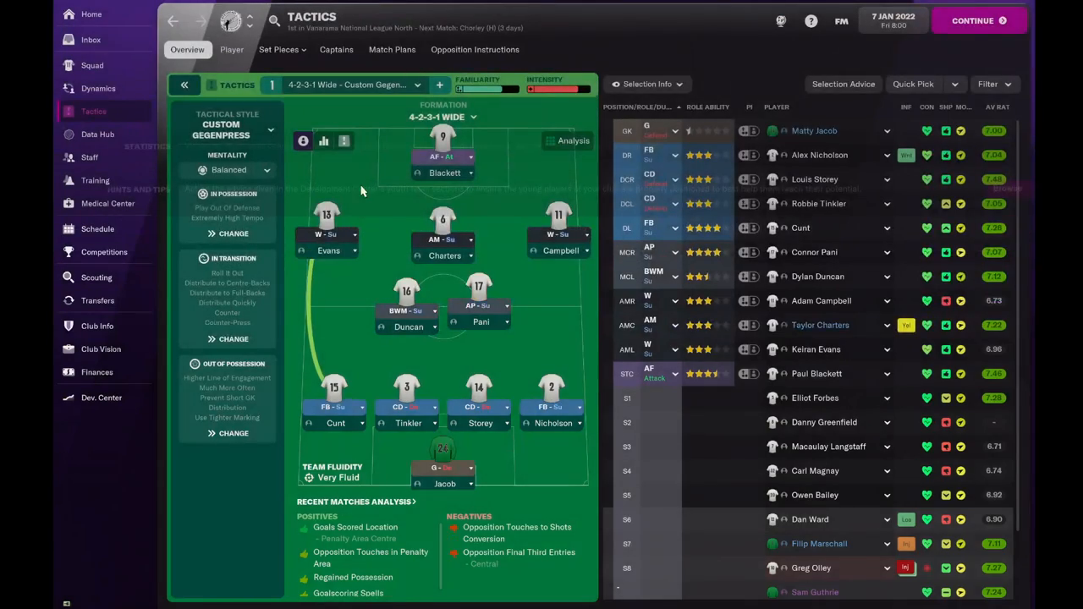
click(91, 39)
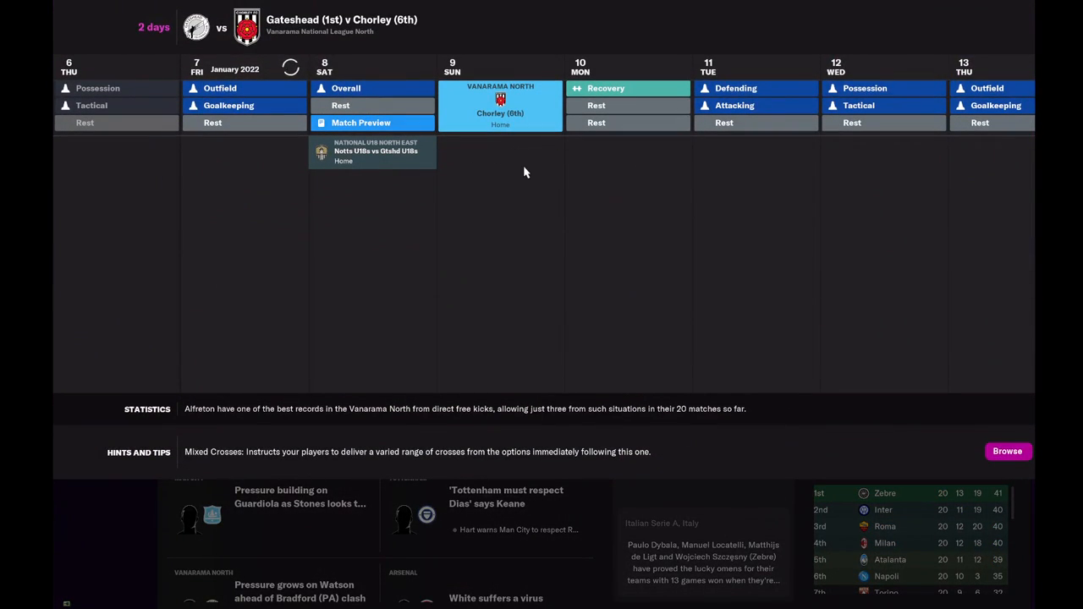
mouse_move(507, 146)
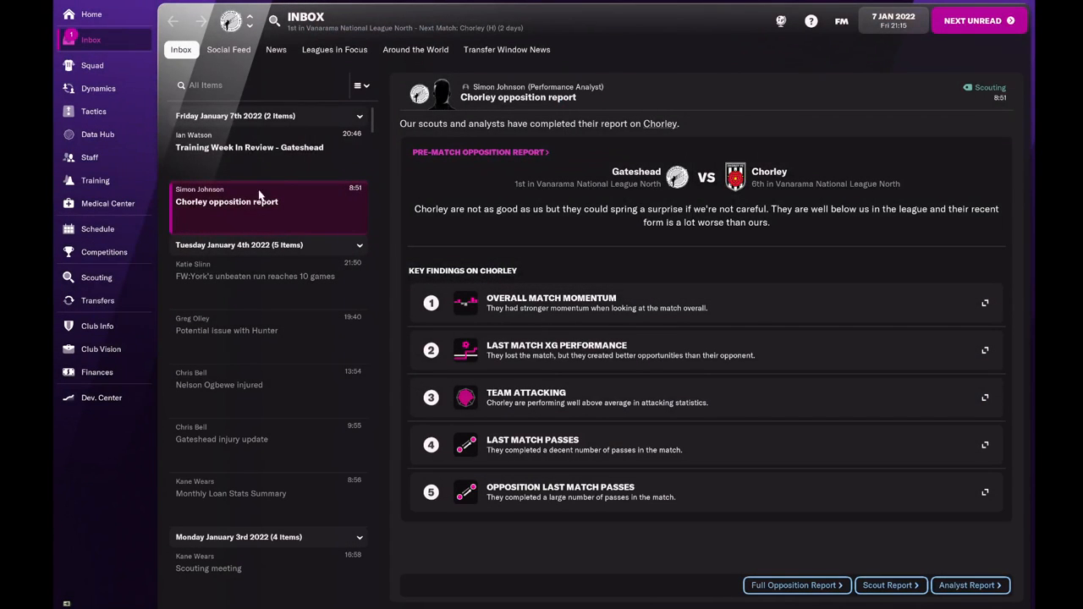
click(249, 145)
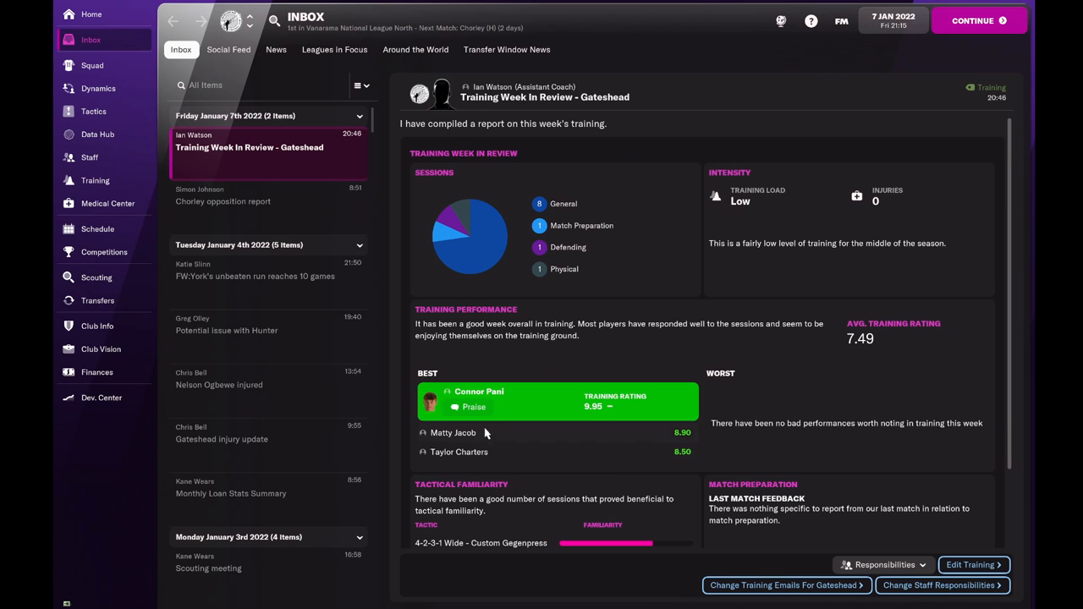
click(474, 406)
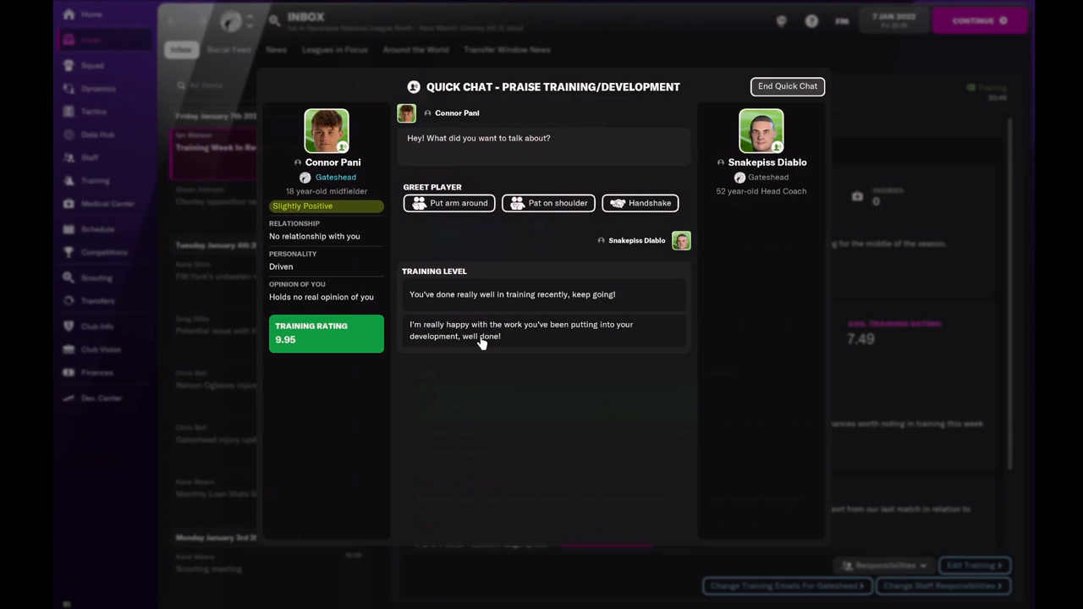
click(521, 330)
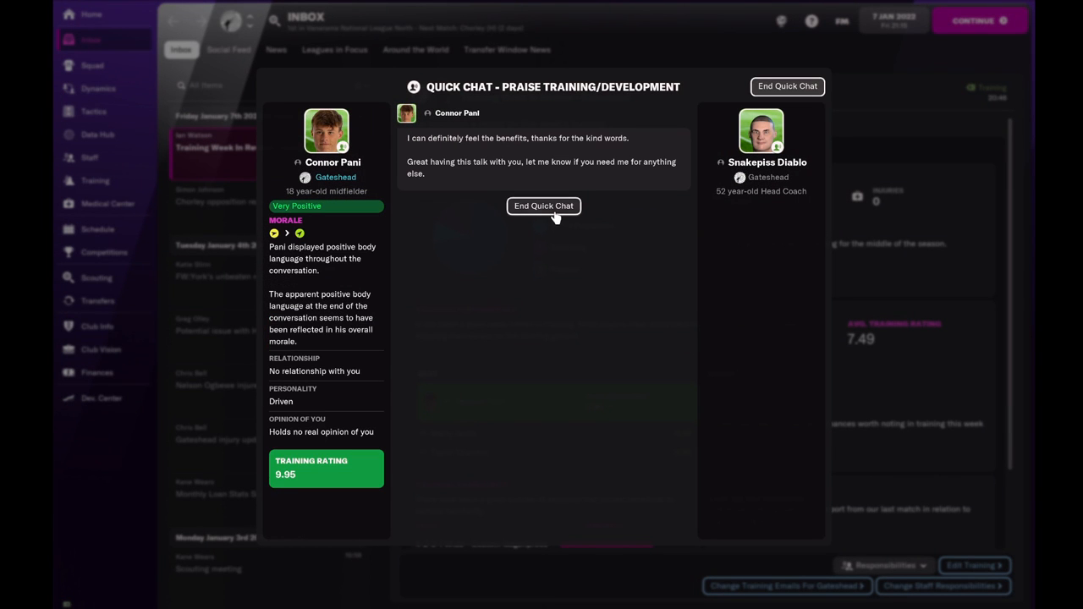
click(543, 207)
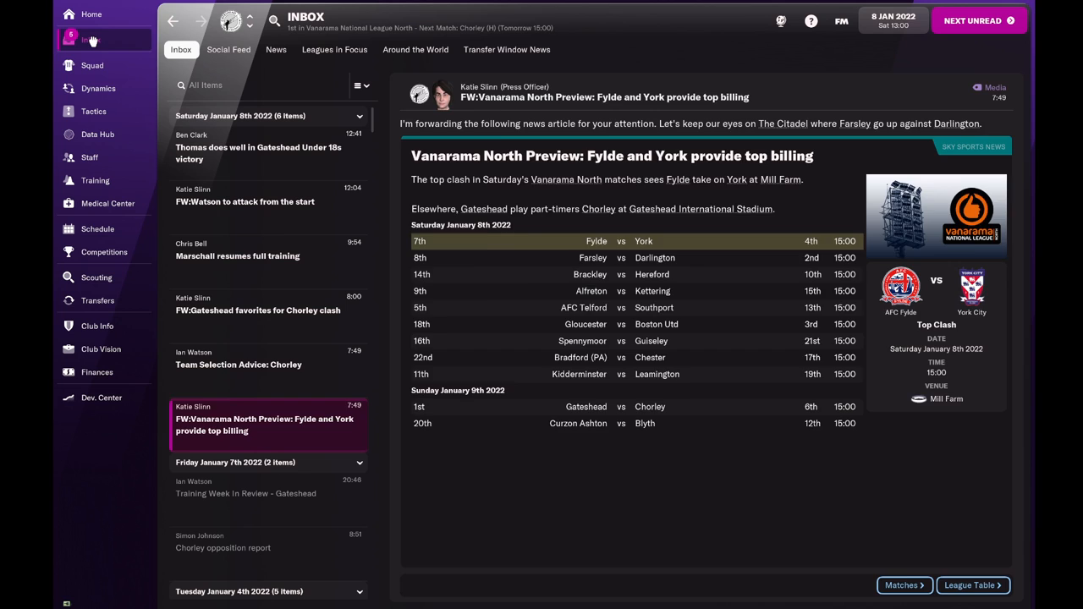
- Read the Chorley clash and Watson articles, then check Tactics, FA Cup and National League North fixtures
click(258, 309)
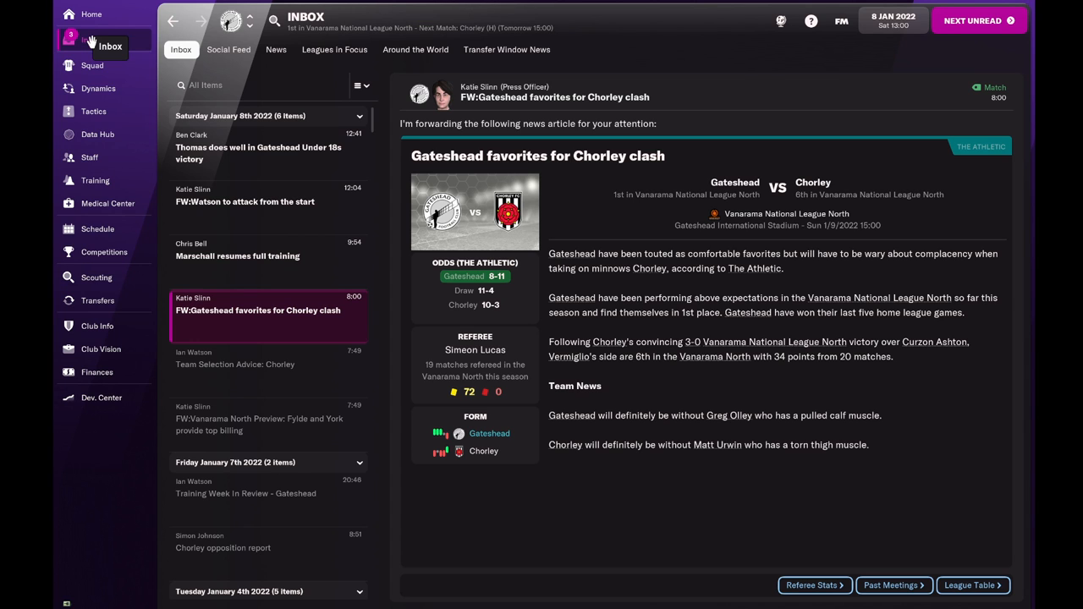
click(244, 201)
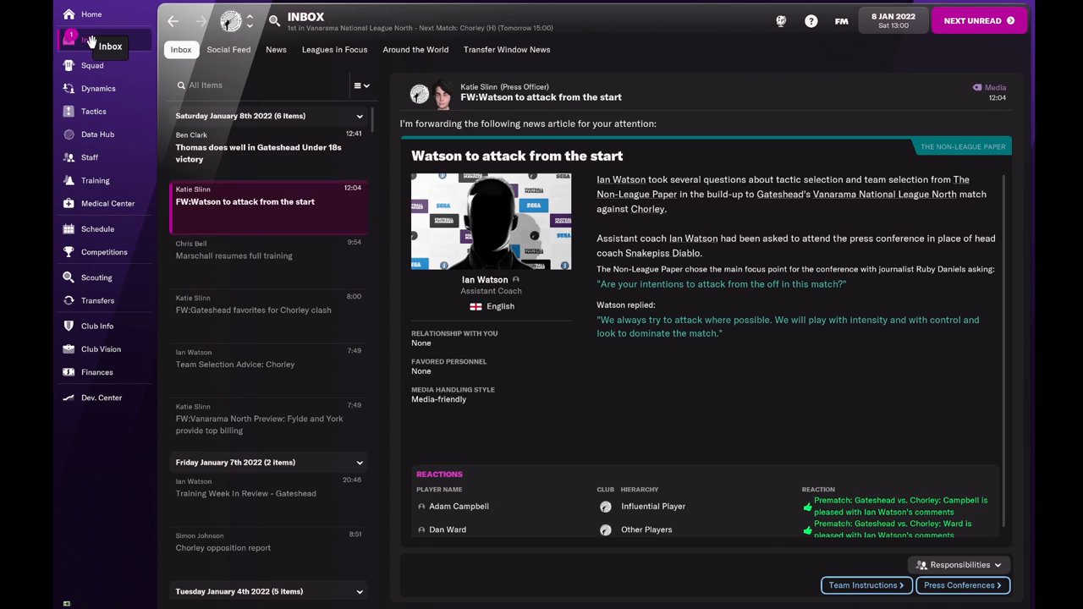
click(93, 112)
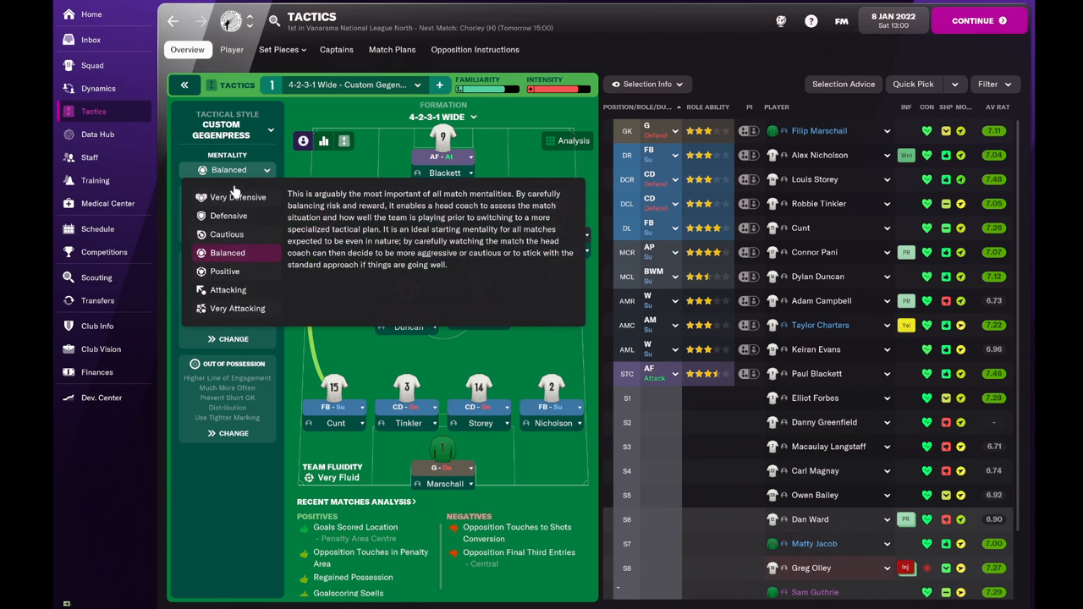
click(229, 289)
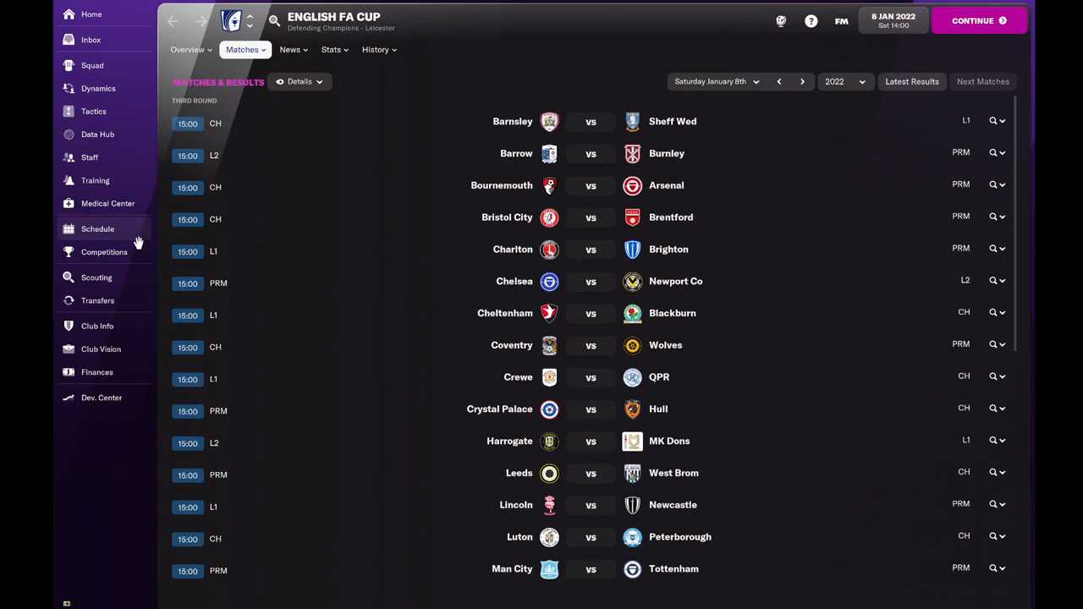
click(98, 229)
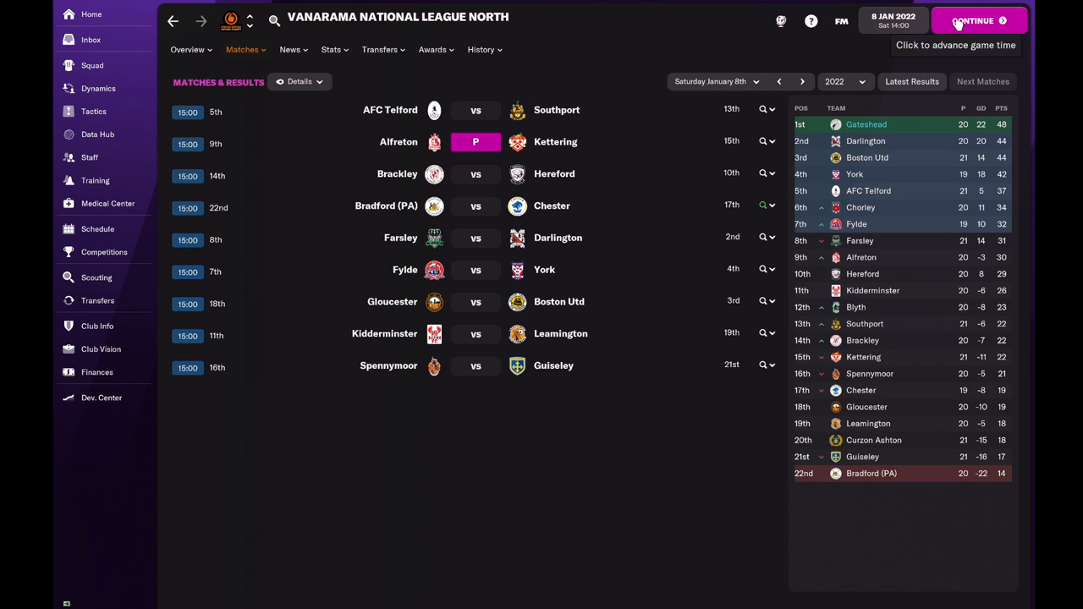
- Continue into Saturday evening's results, viewing Competitions and the Inbox, and bring up Jack Hunter
click(972, 21)
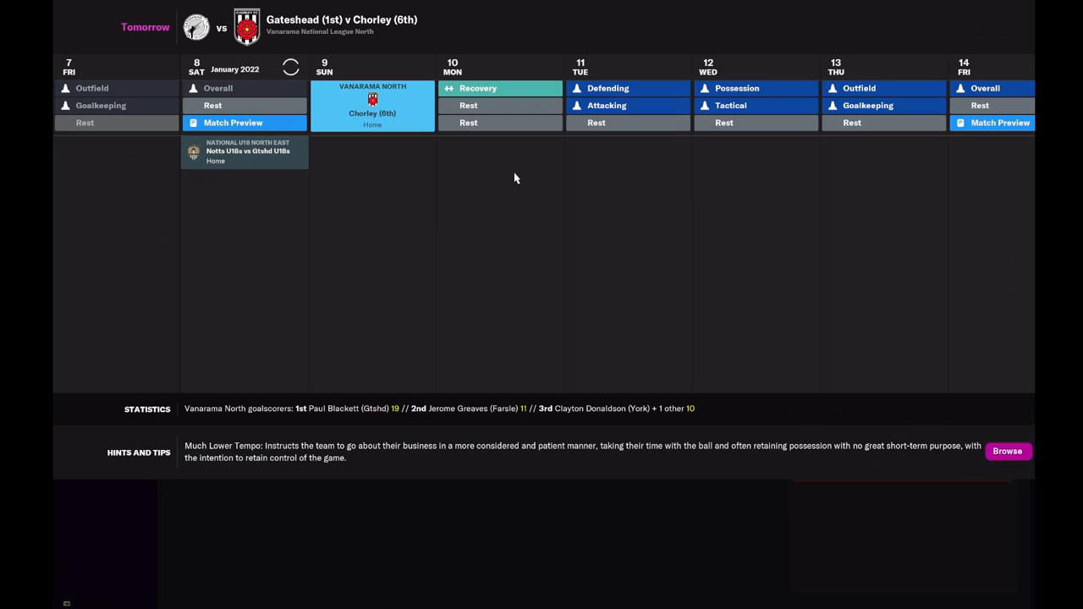
mouse_move(498, 132)
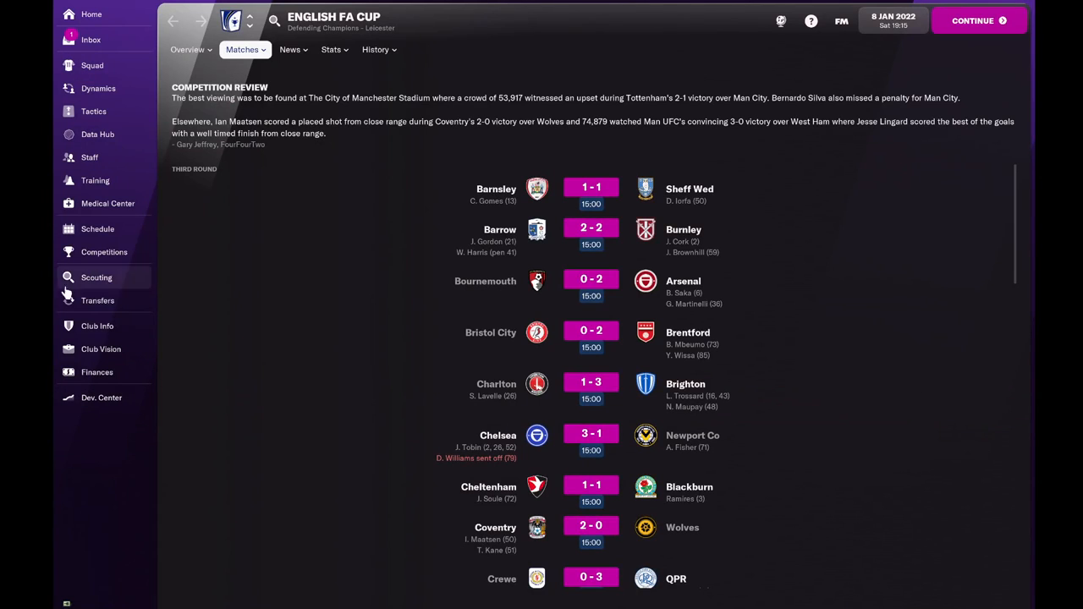
click(105, 252)
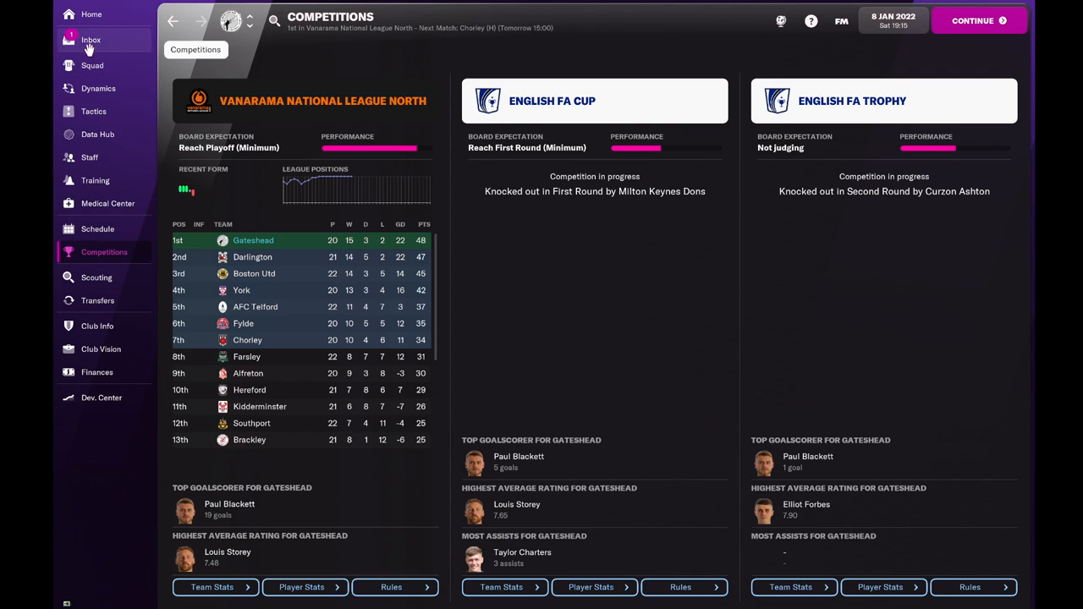
click(92, 40)
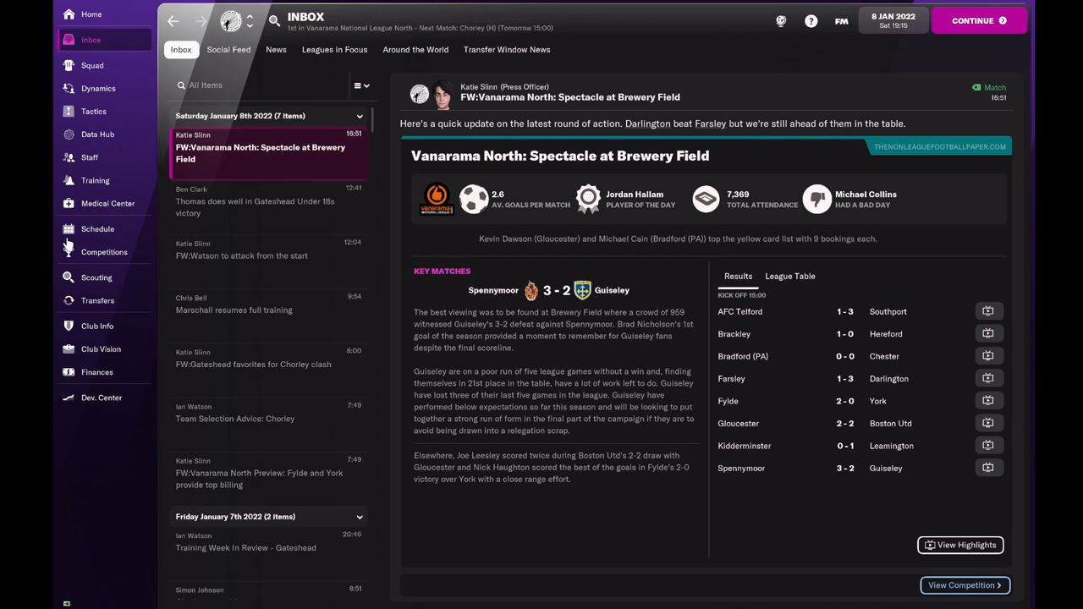
click(105, 250)
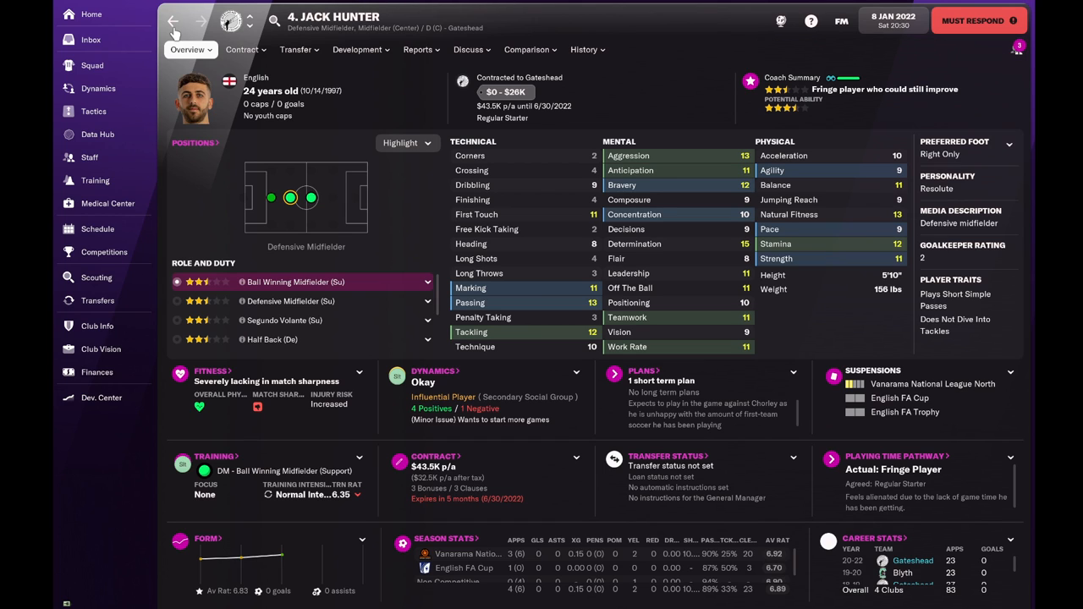
- Discuss Hunter's playing-time issue directly, promise to sell him soon, and bring up his Transfer menu
click(91, 39)
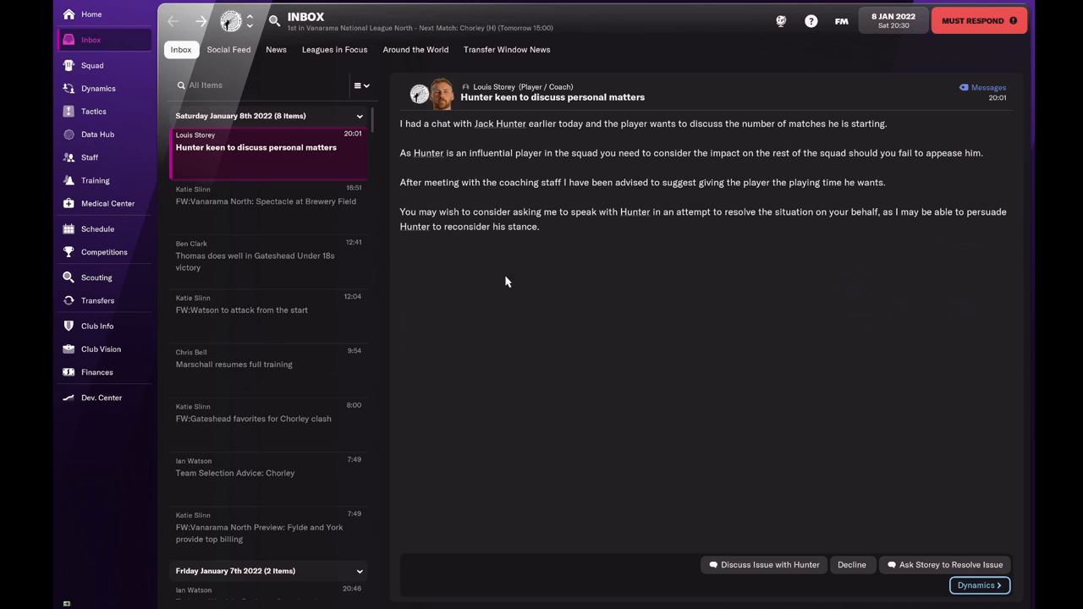
mouse_move(928, 572)
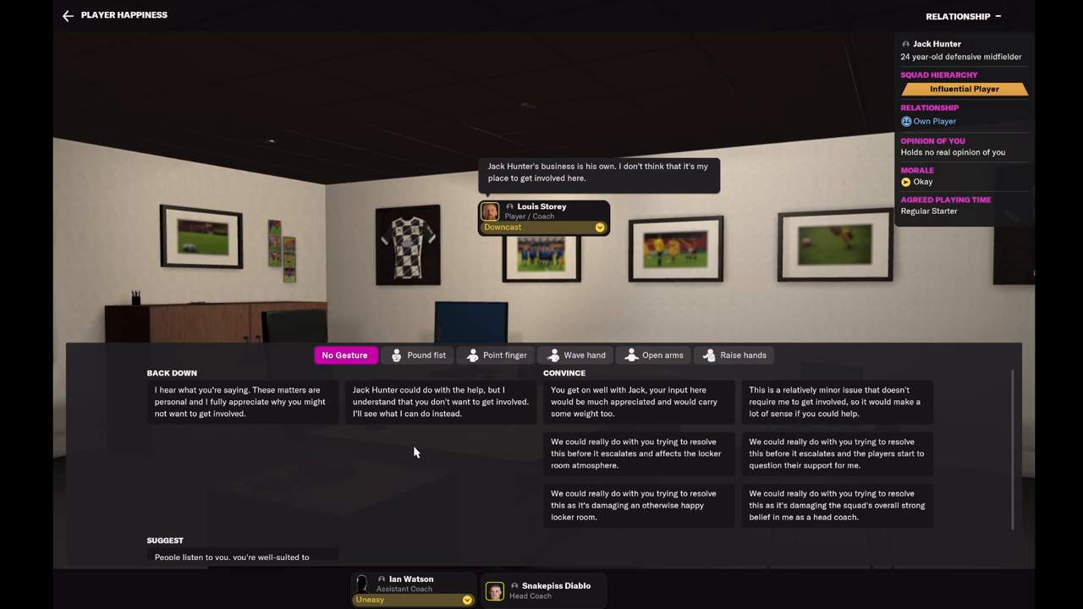
mouse_move(538, 495)
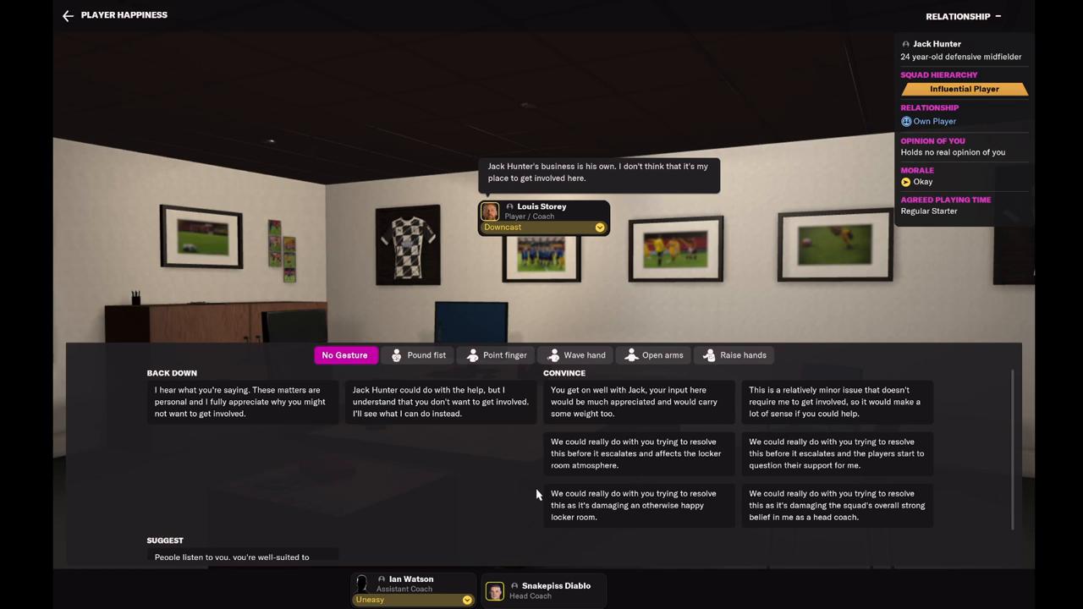
scroll(down, 3)
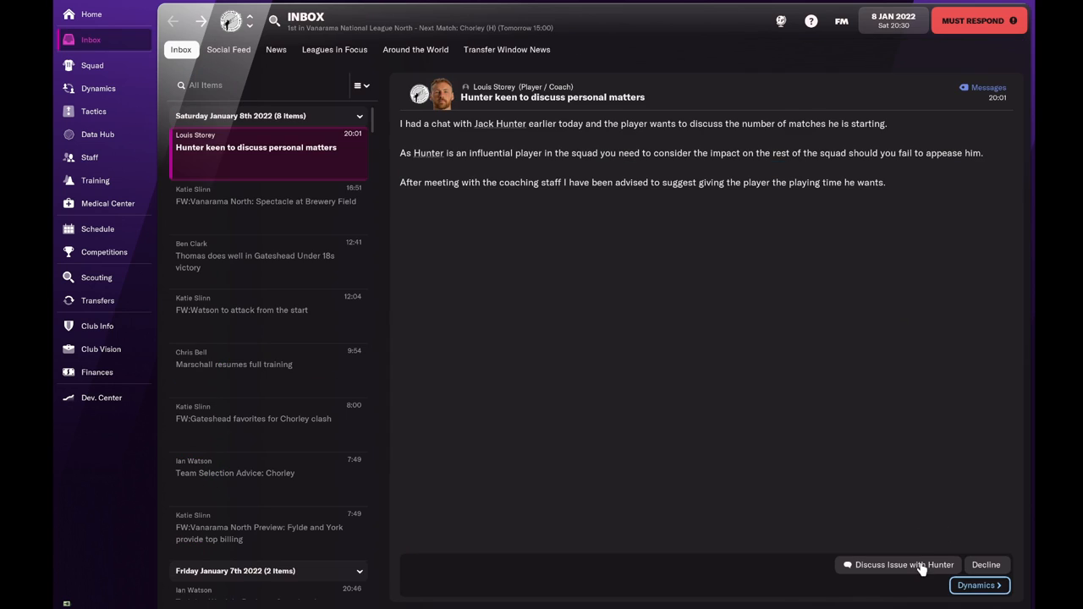
click(897, 565)
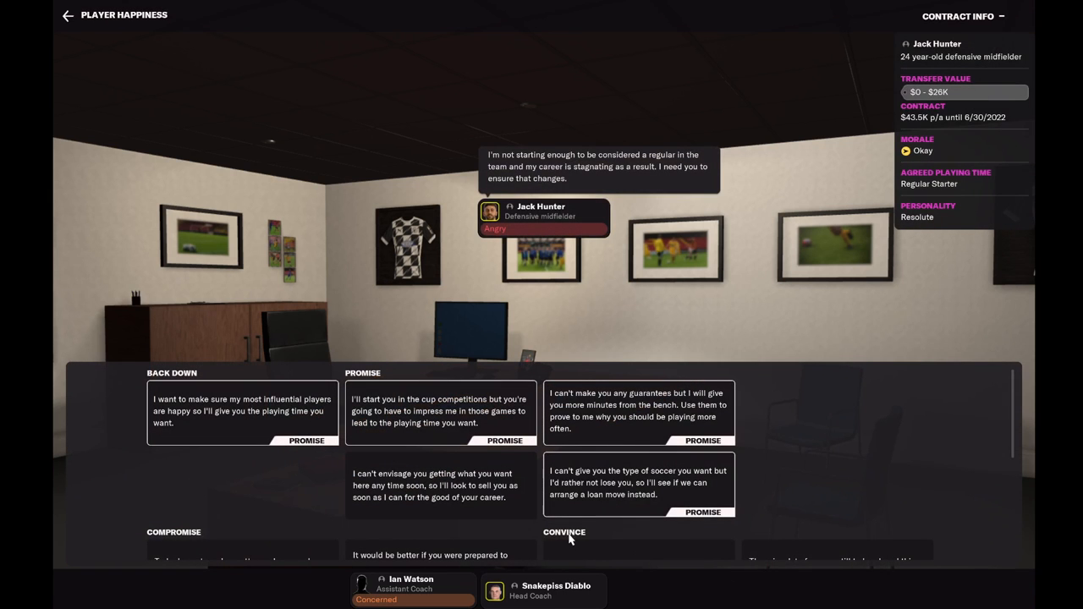
mouse_move(318, 515)
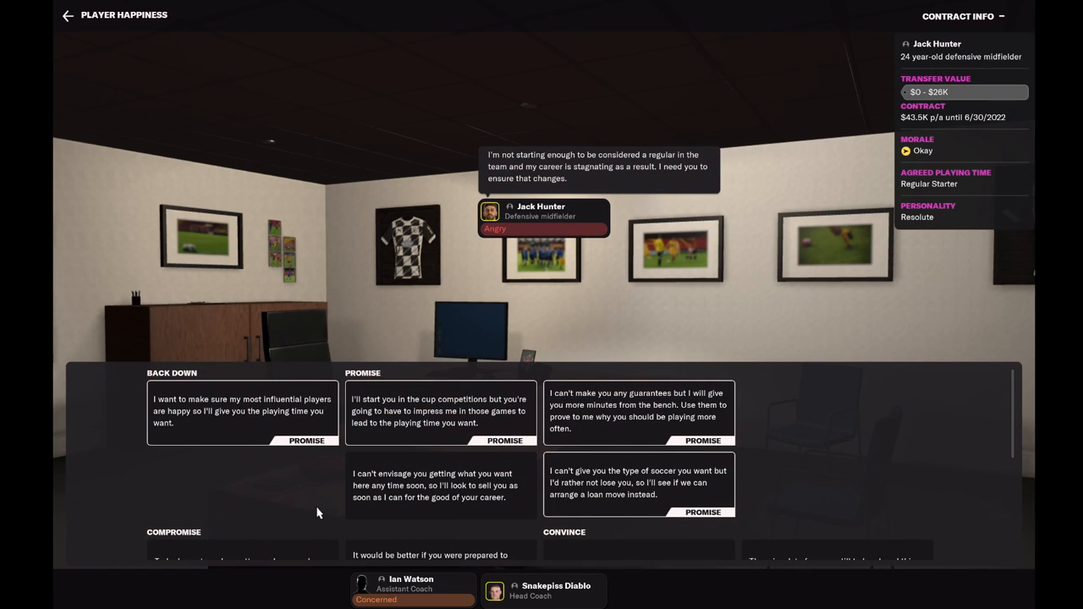
mouse_move(410, 499)
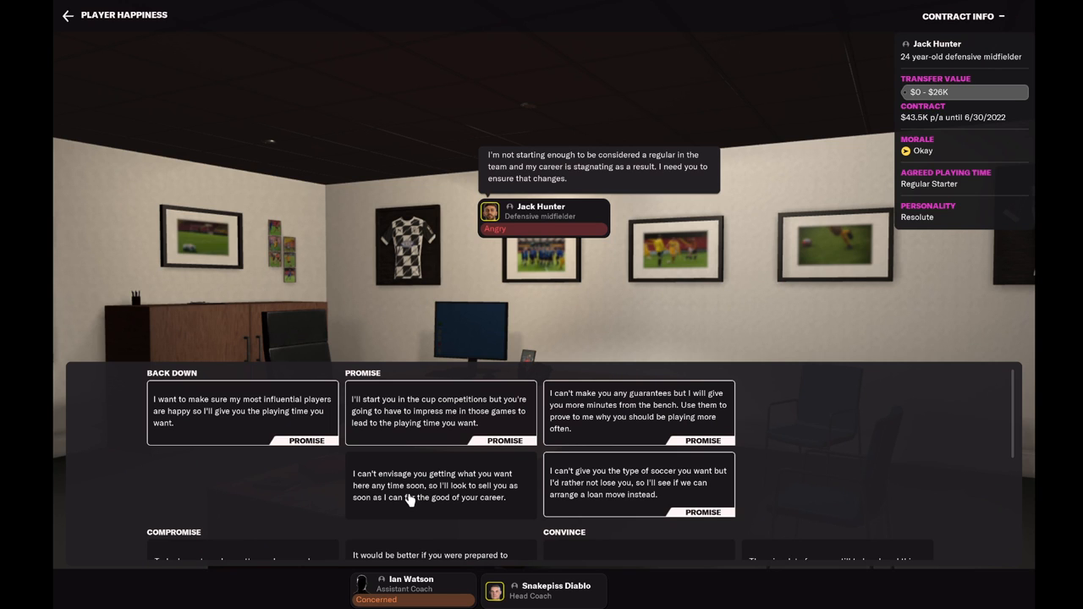
click(435, 484)
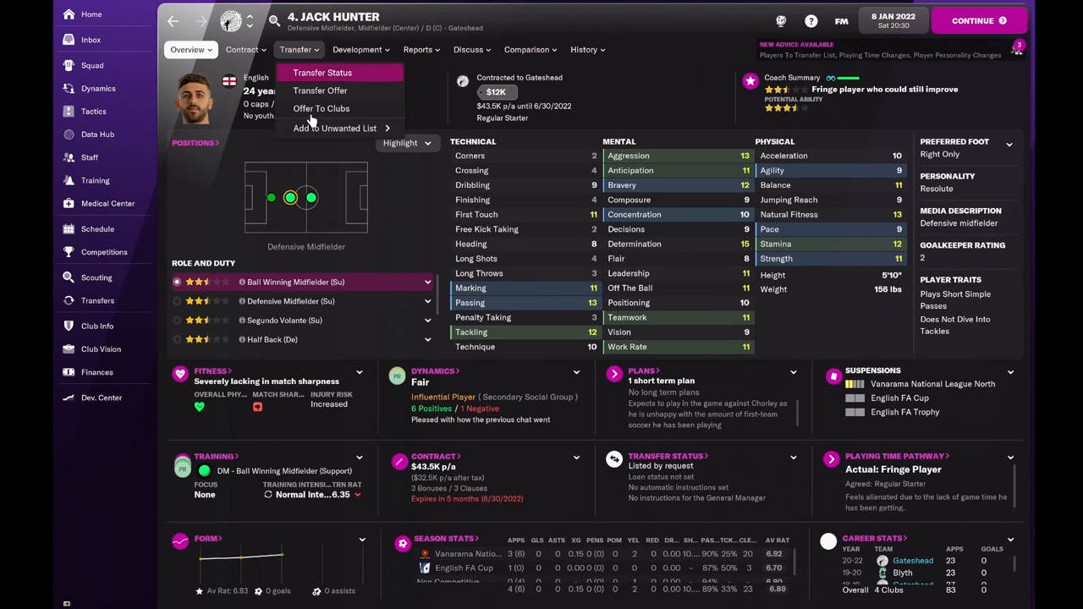
click(321, 108)
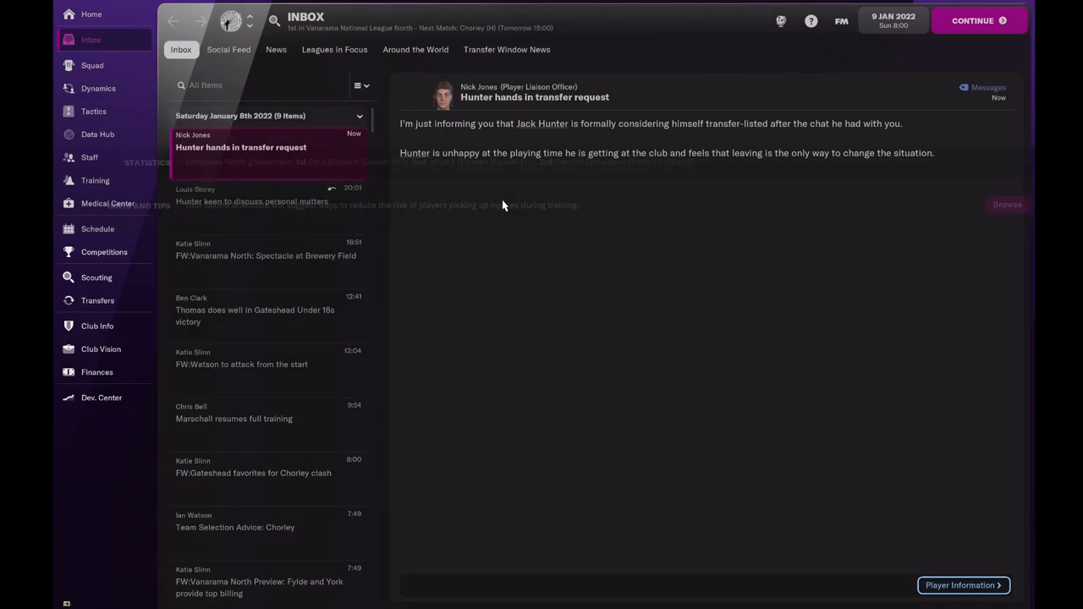
- Continue through the Hunter transfer-request news until matchday, 9 January 2022
click(979, 20)
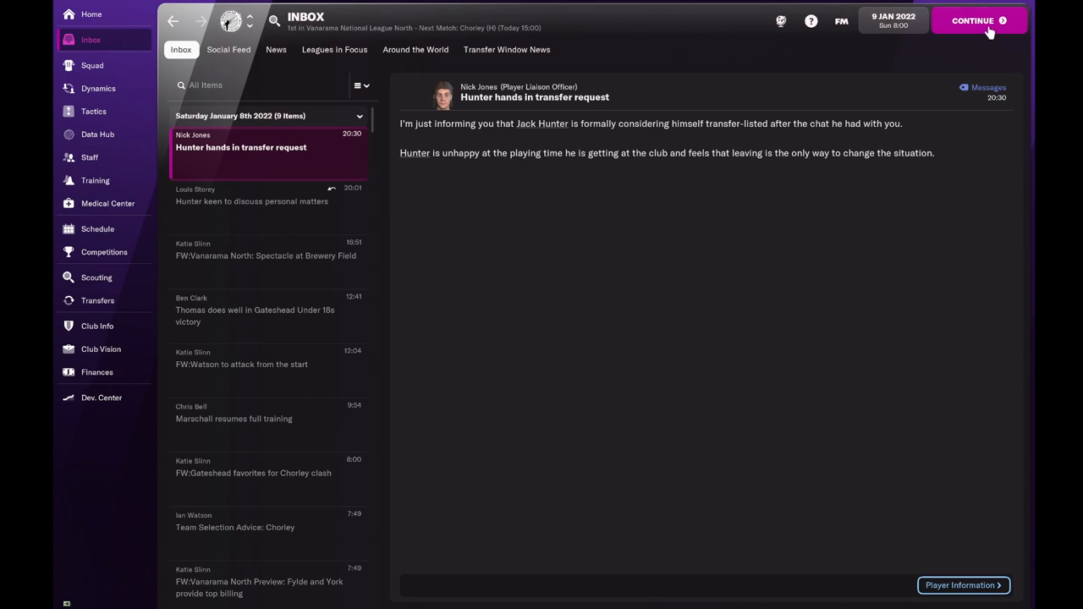
click(978, 20)
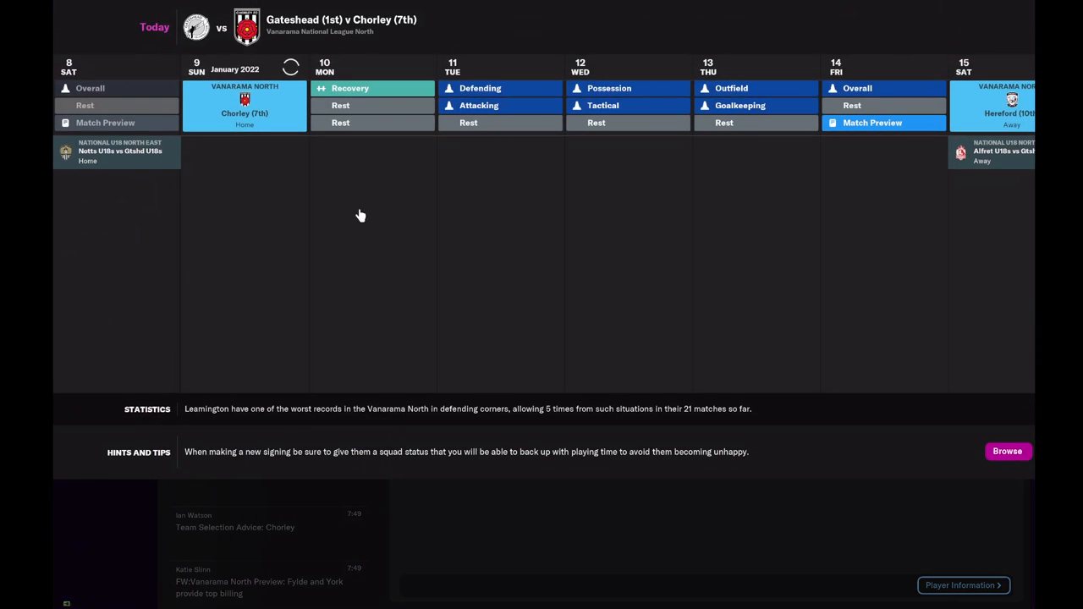
mouse_move(467, 173)
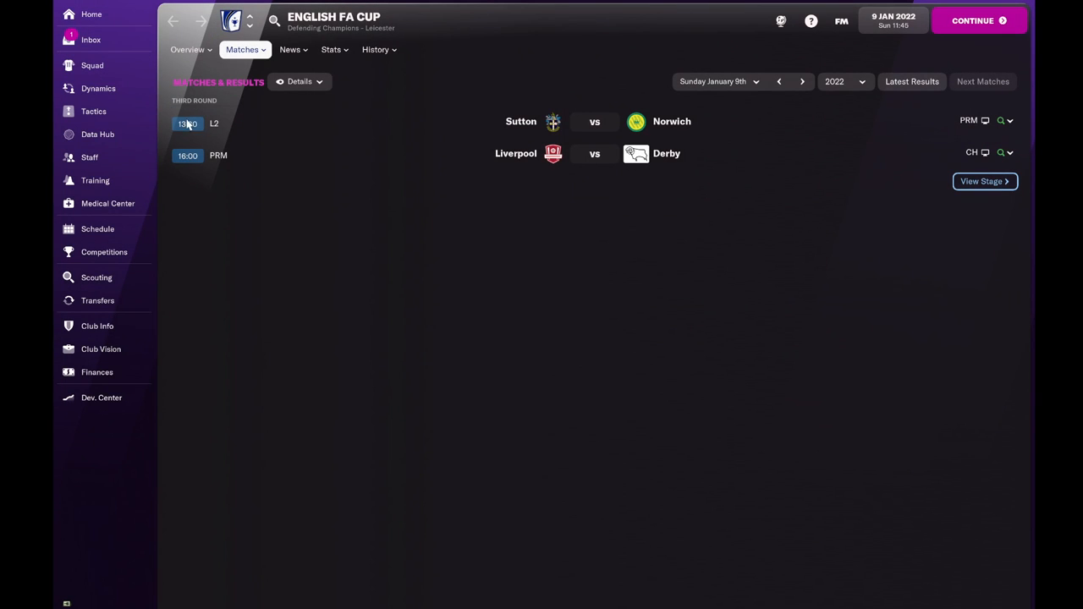
click(91, 40)
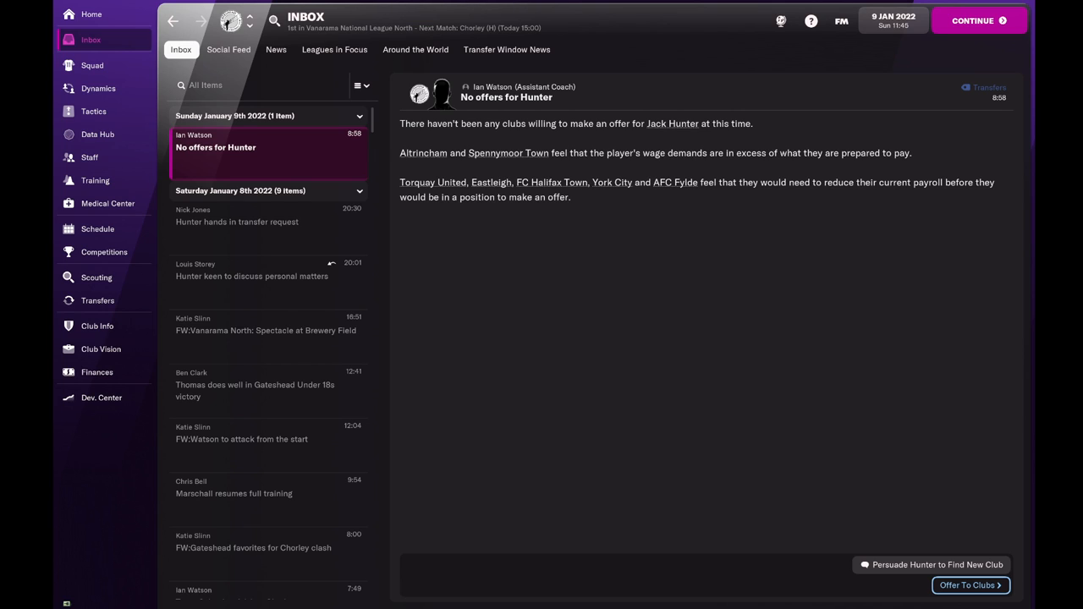
mouse_move(1003, 21)
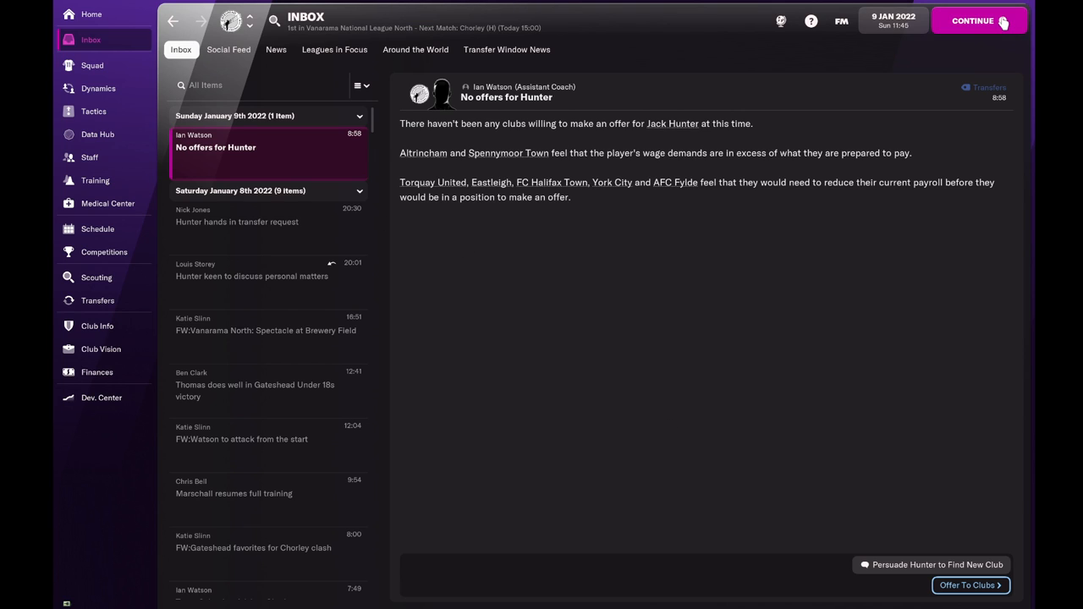
mouse_move(973, 20)
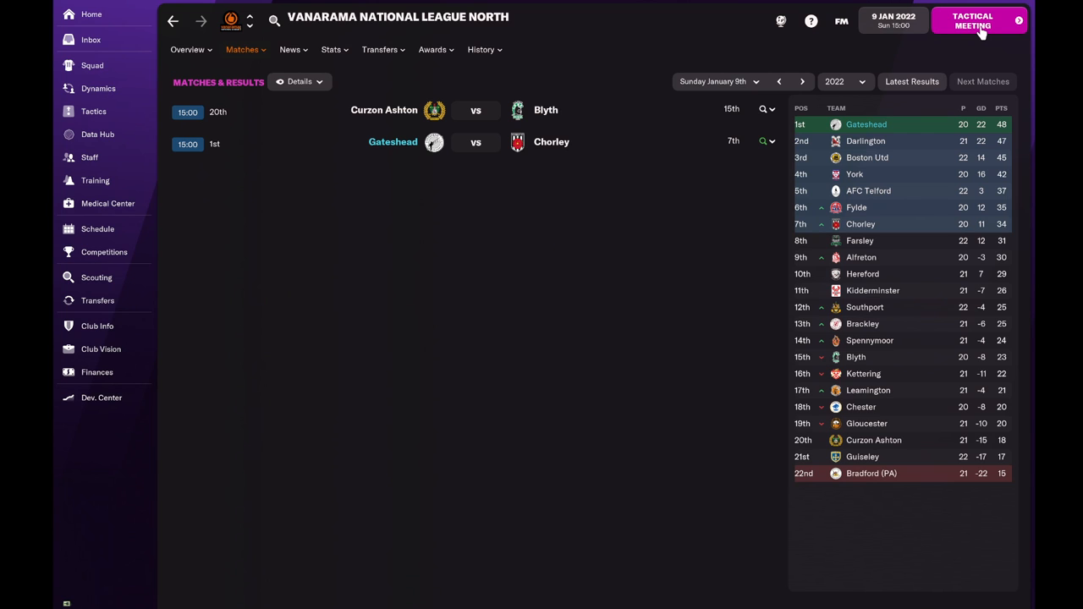
- Submit the Chorley team despite Campbell's sharpness warning and go through warm-up to the team news
click(974, 20)
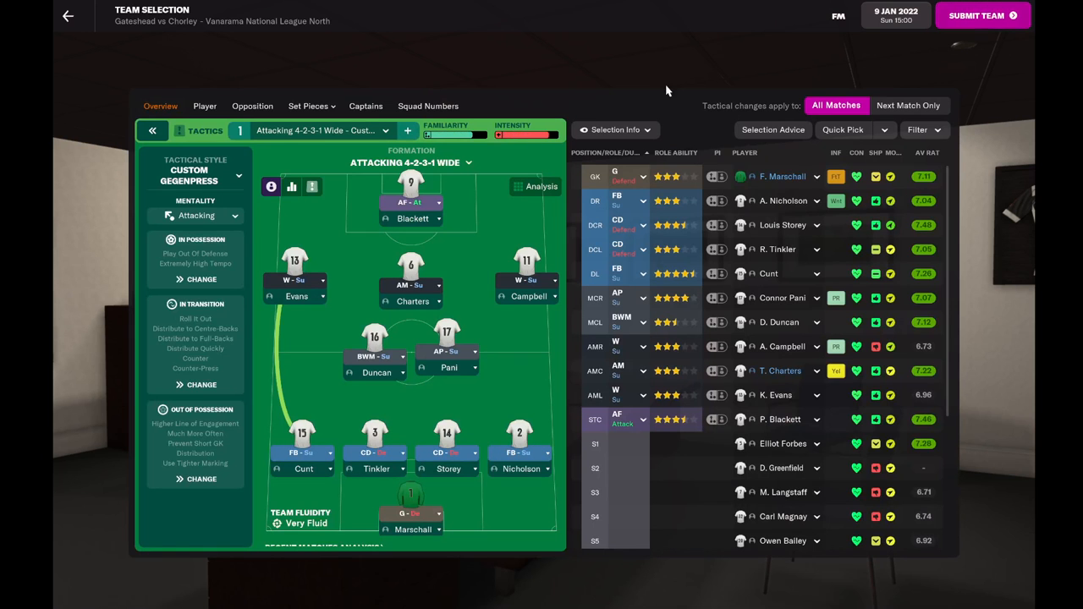
mouse_move(946, 413)
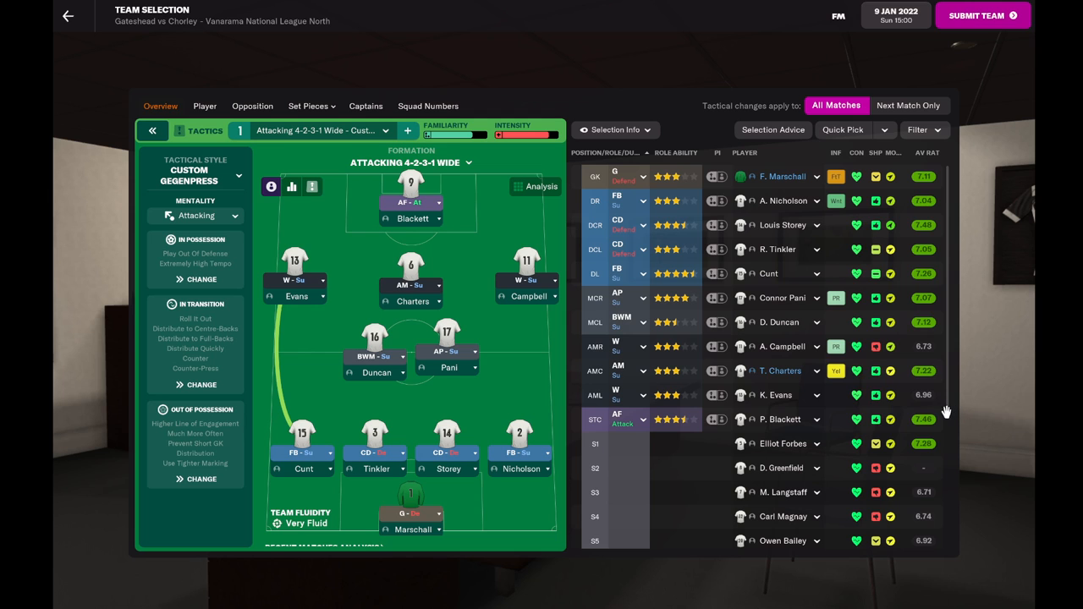
mouse_move(982, 15)
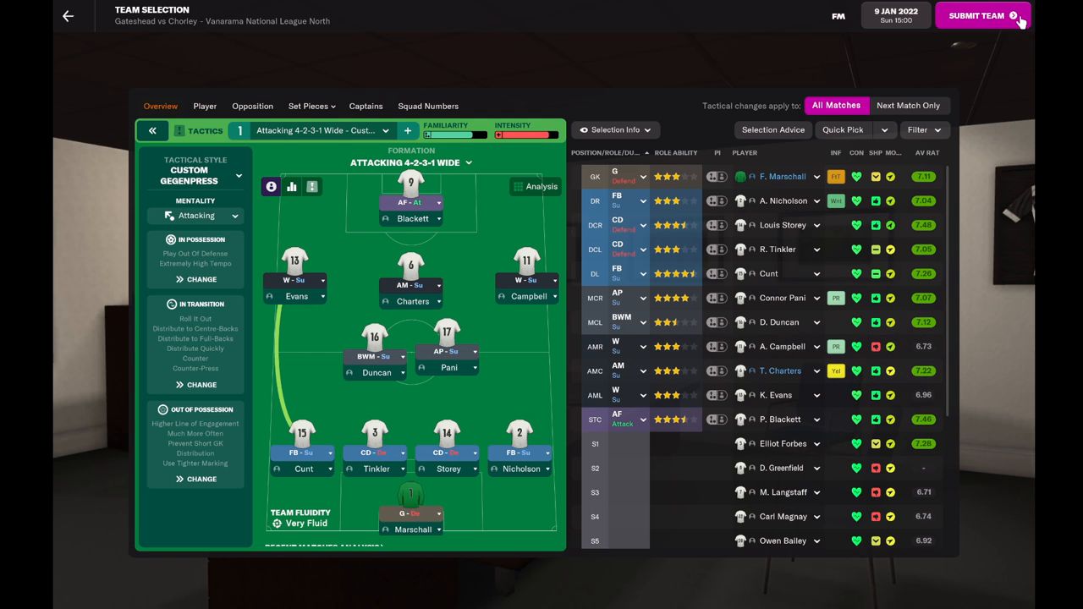
click(977, 15)
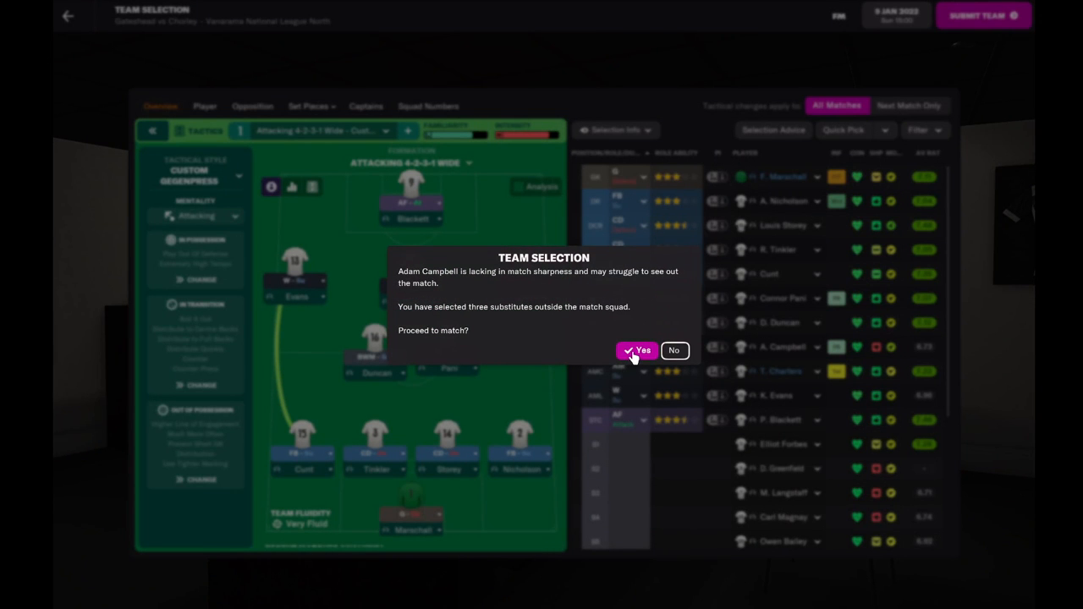
click(636, 351)
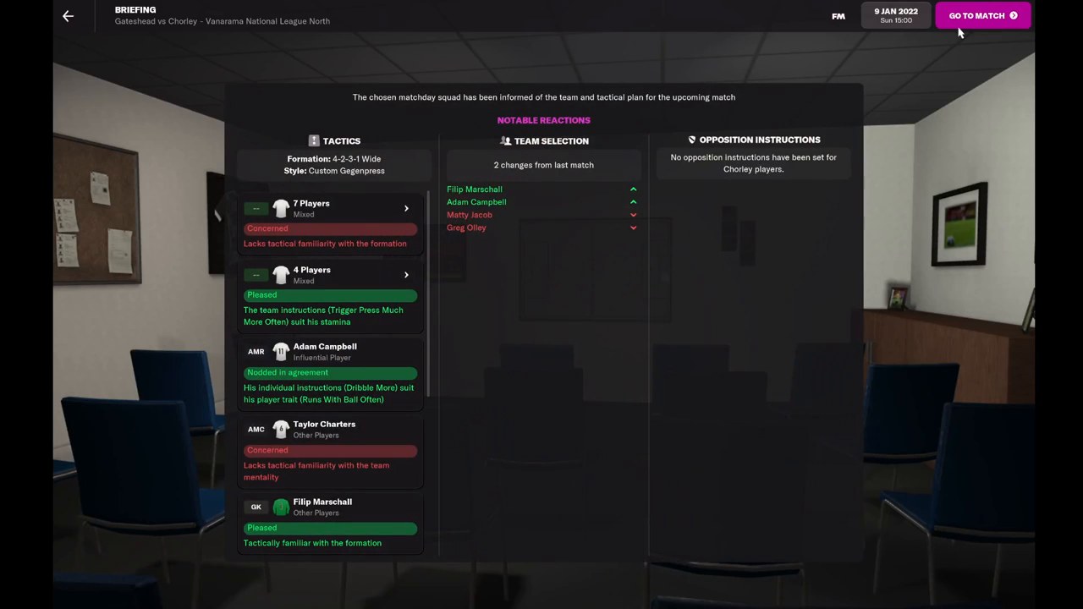
click(982, 15)
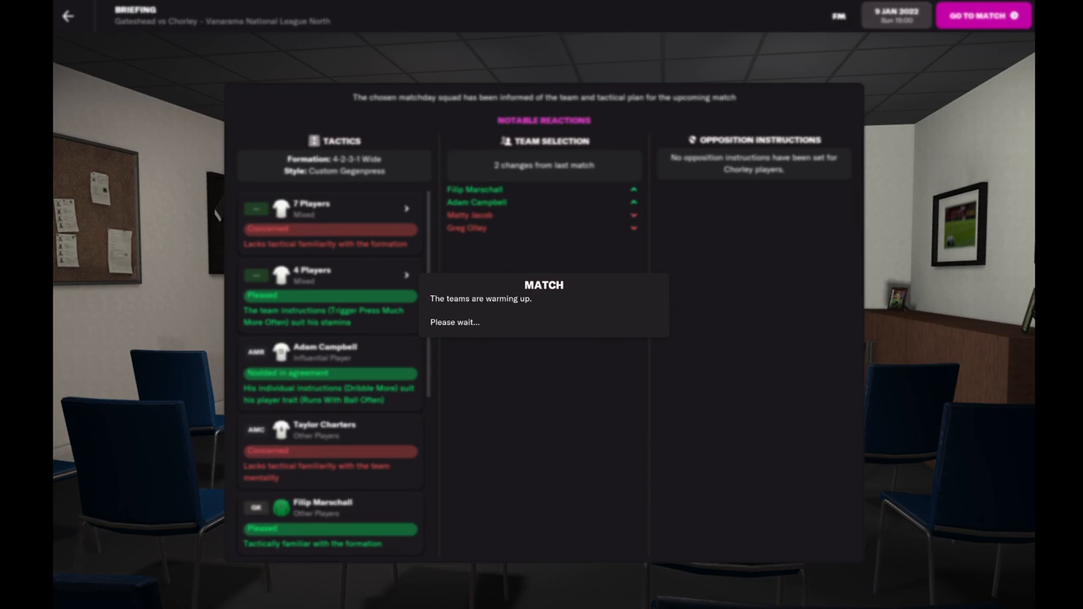
click(981, 15)
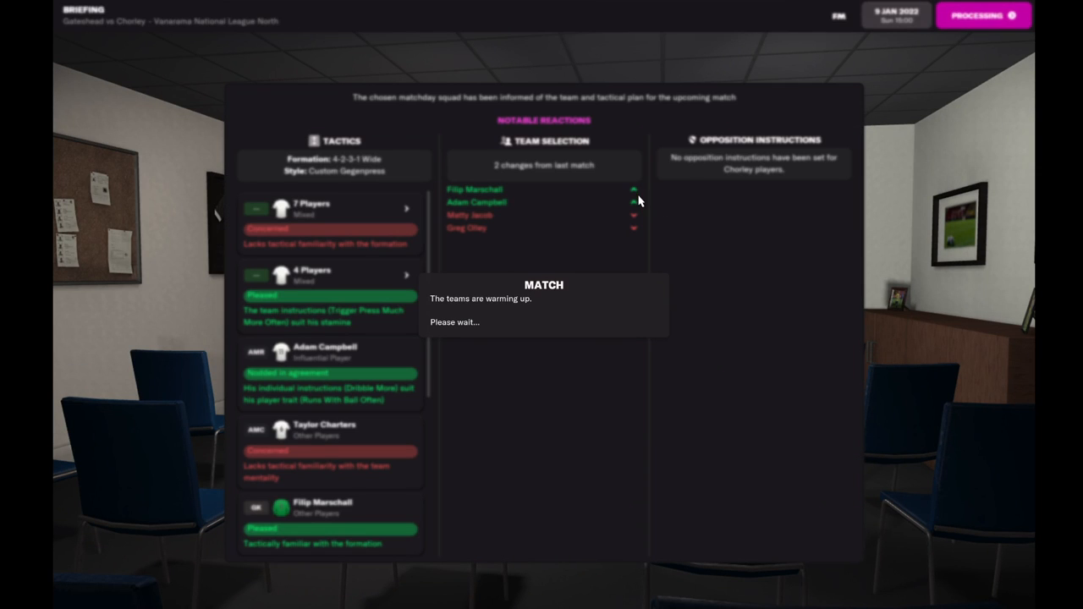
click(982, 15)
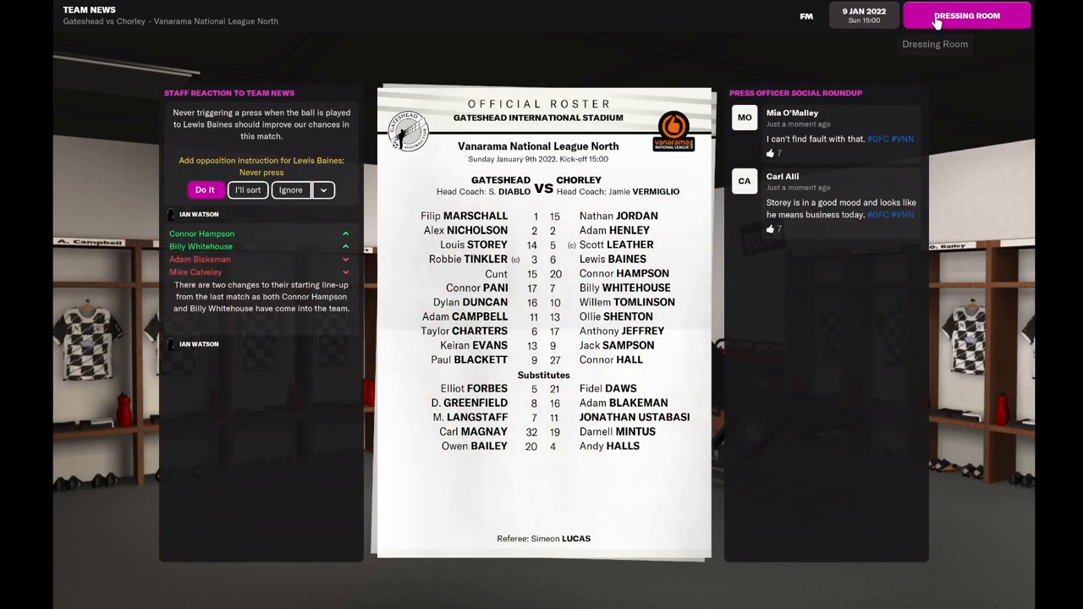
- Tell the squad Chorley's 18th-place form is there to exploit, then play the first half to 0-0
click(967, 15)
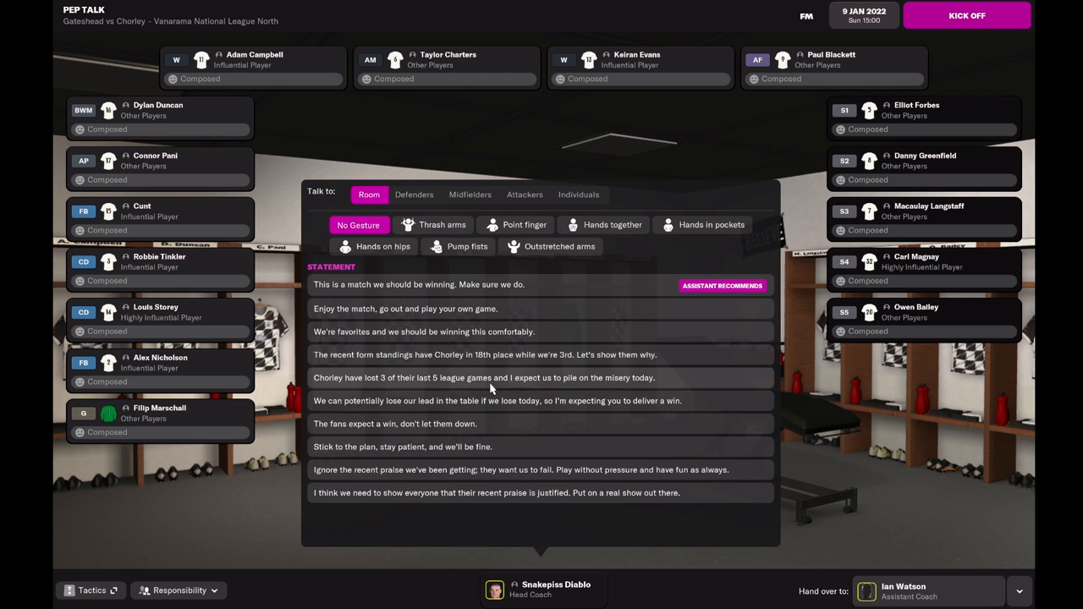
click(484, 356)
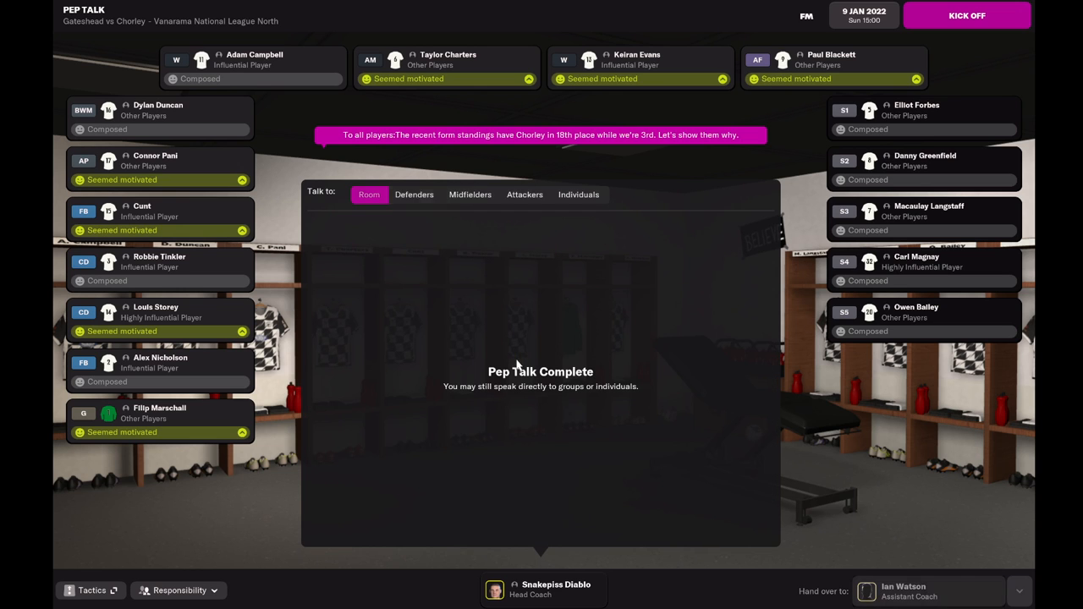
click(966, 15)
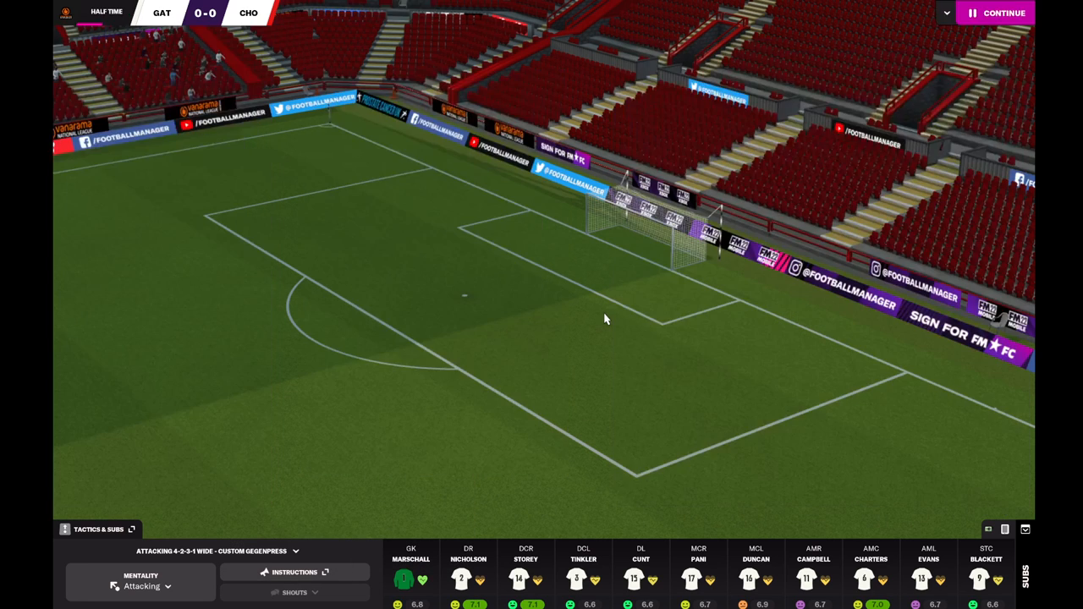
- Demand the players be sharper in front of goal at half-time and resume the match
click(1004, 14)
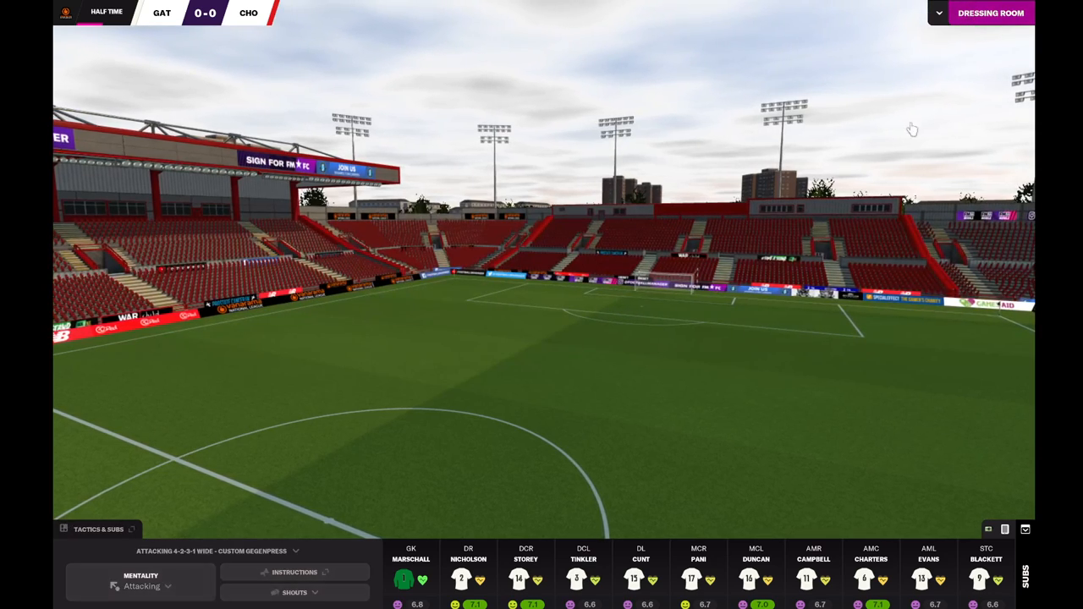
click(990, 14)
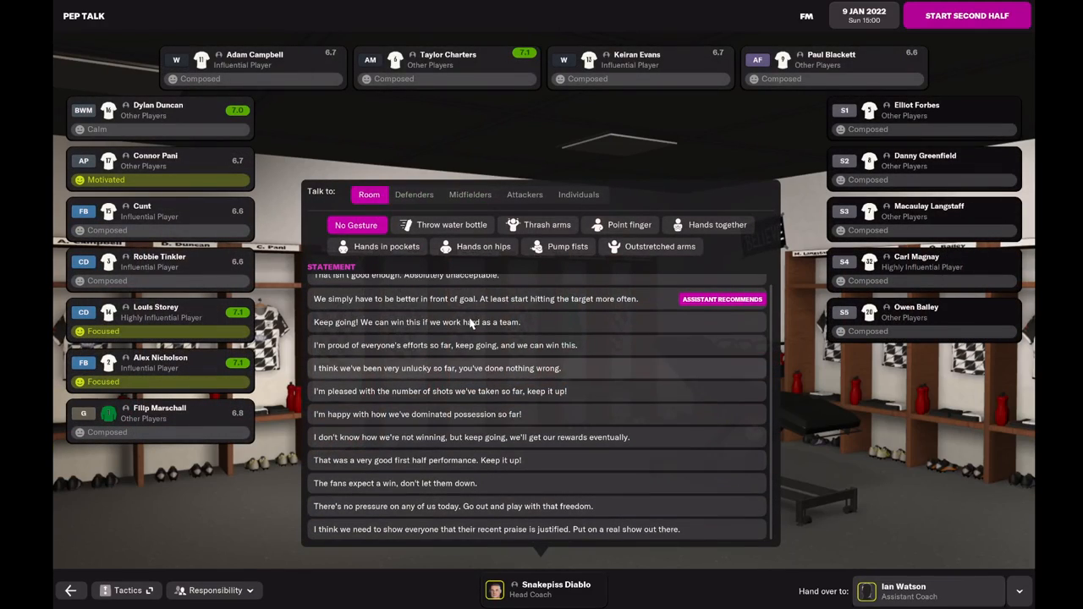
click(475, 297)
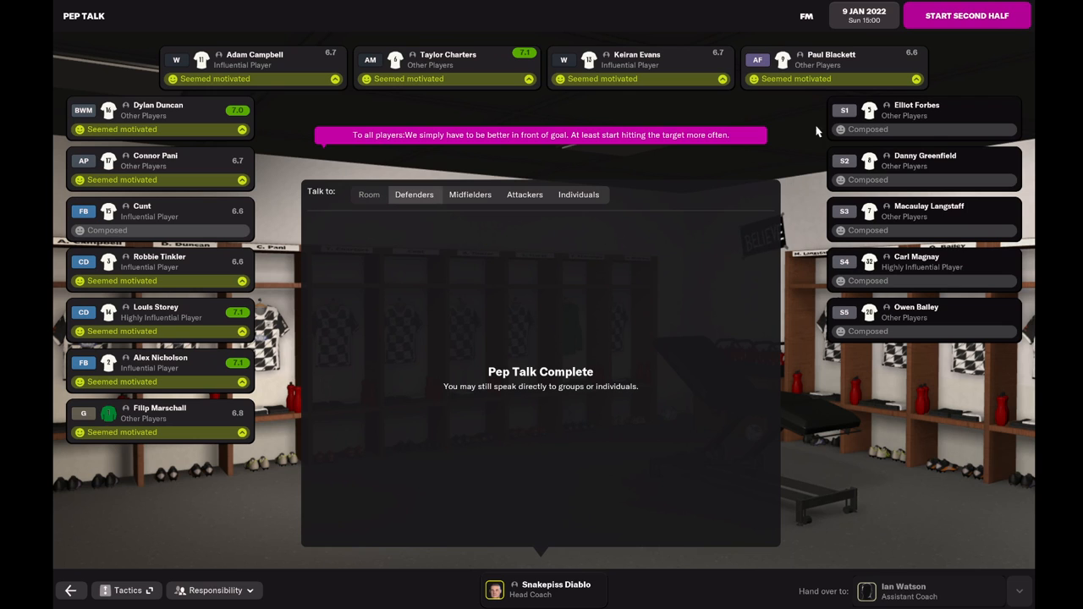
click(968, 15)
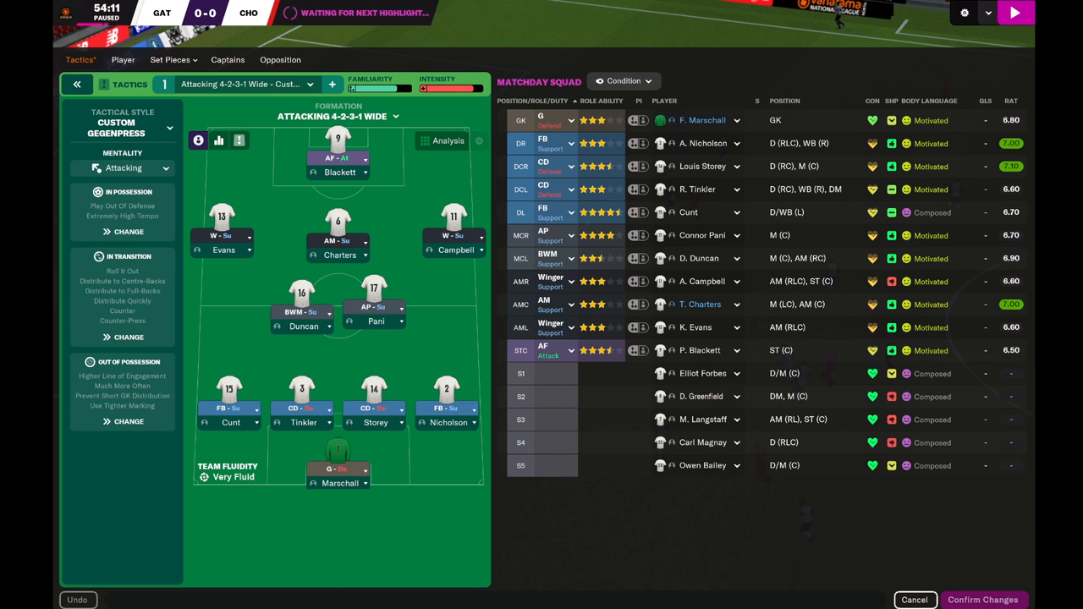
mouse_move(799, 284)
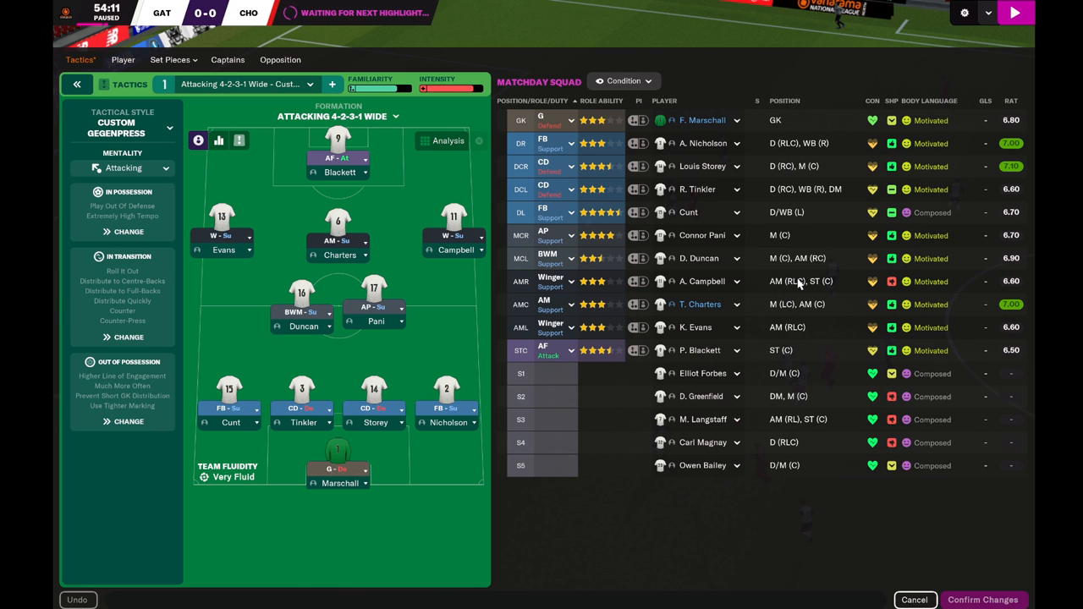
mouse_move(726, 332)
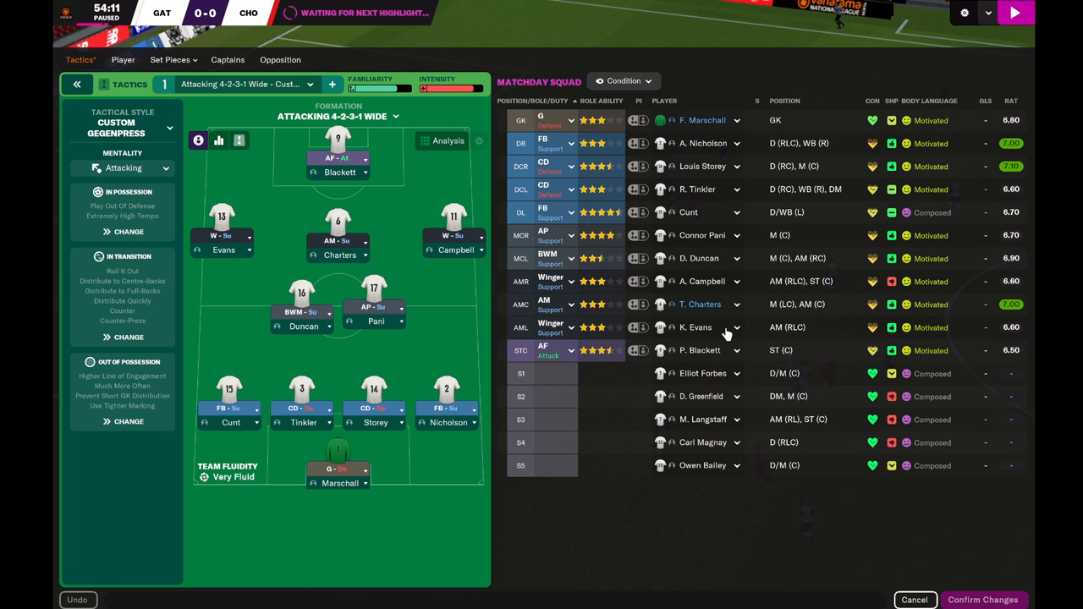
- Substitute M. Langstaff for K. Evans on the left of attacking midfield
click(734, 329)
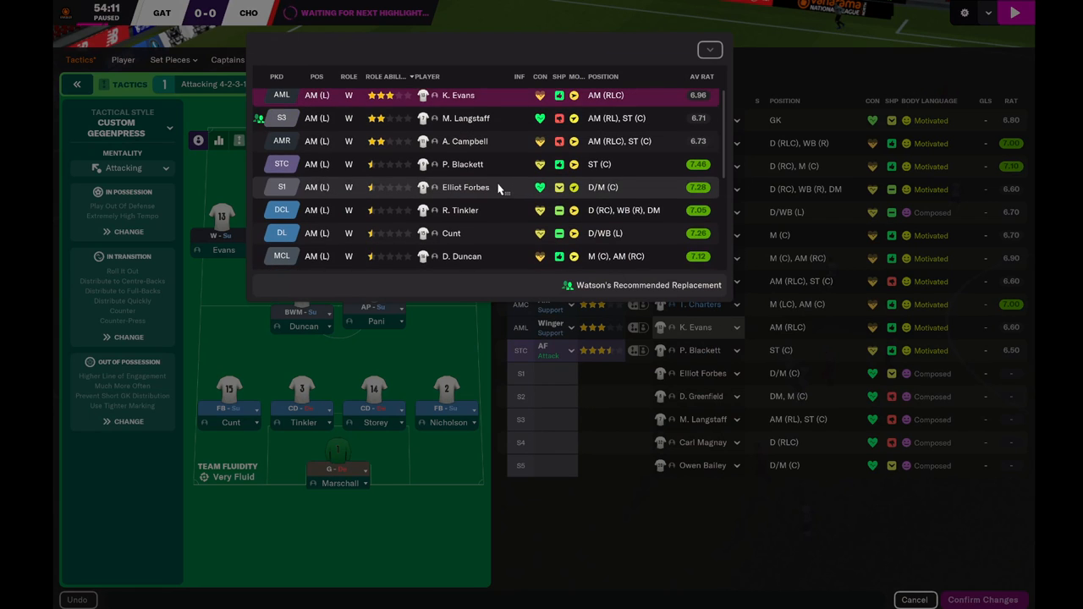
click(709, 49)
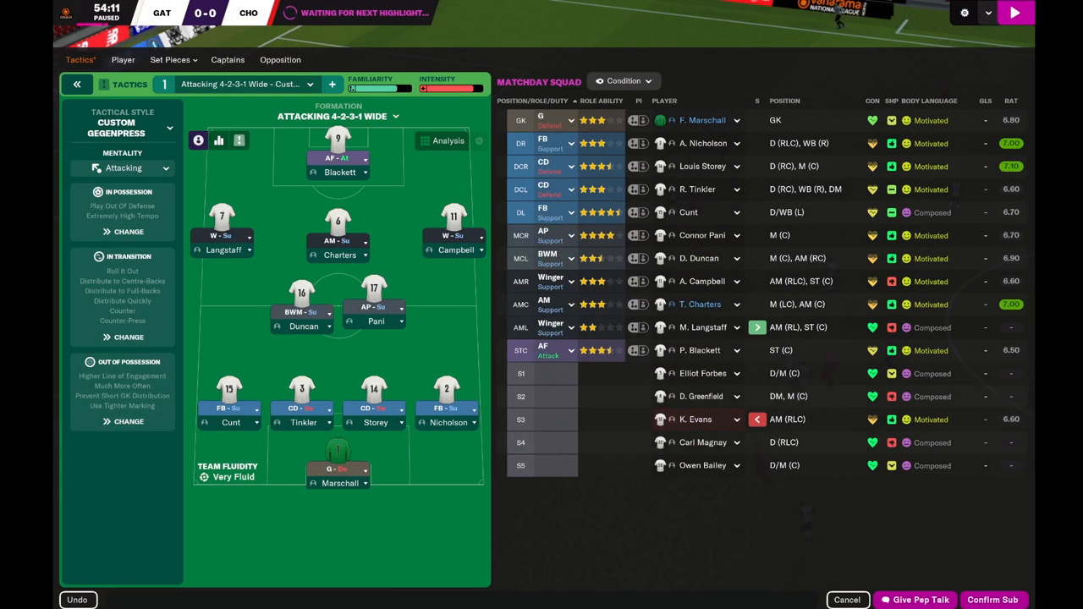